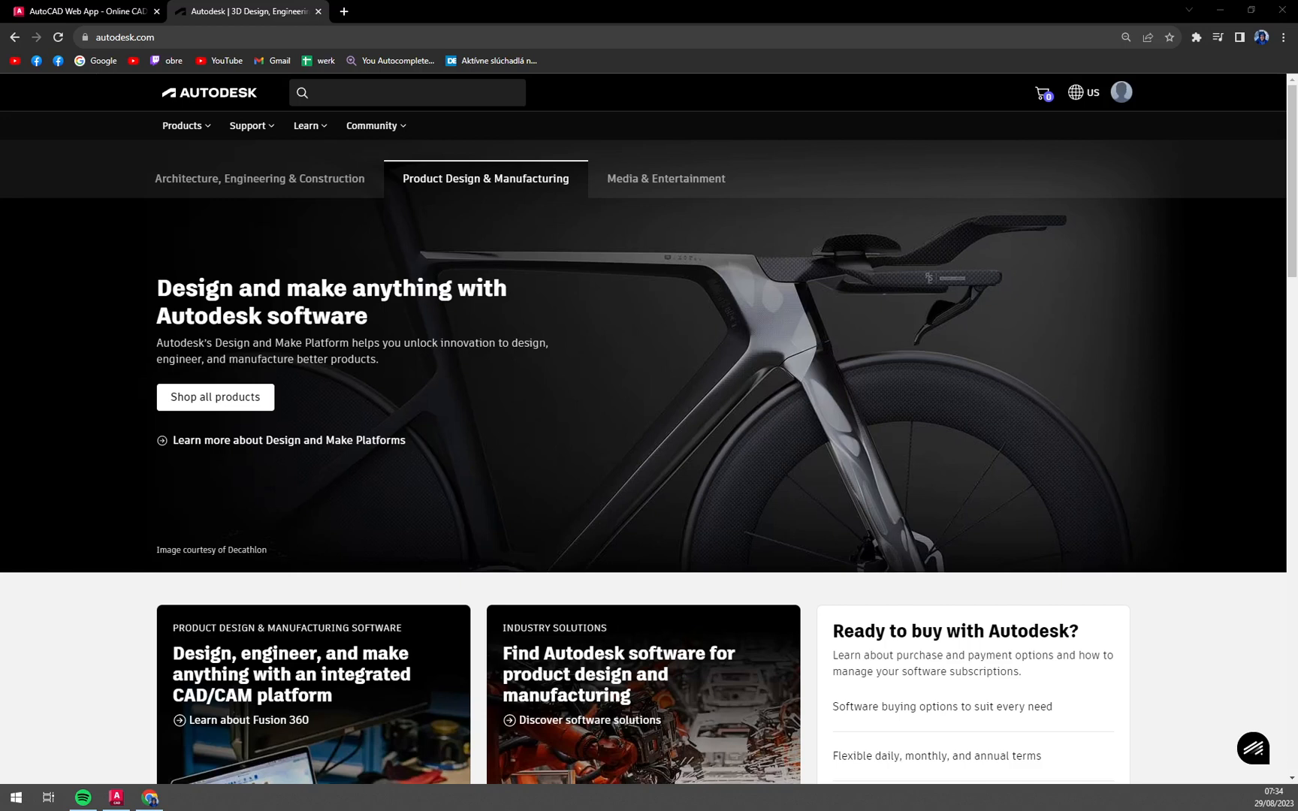
mouse_move(396, 196)
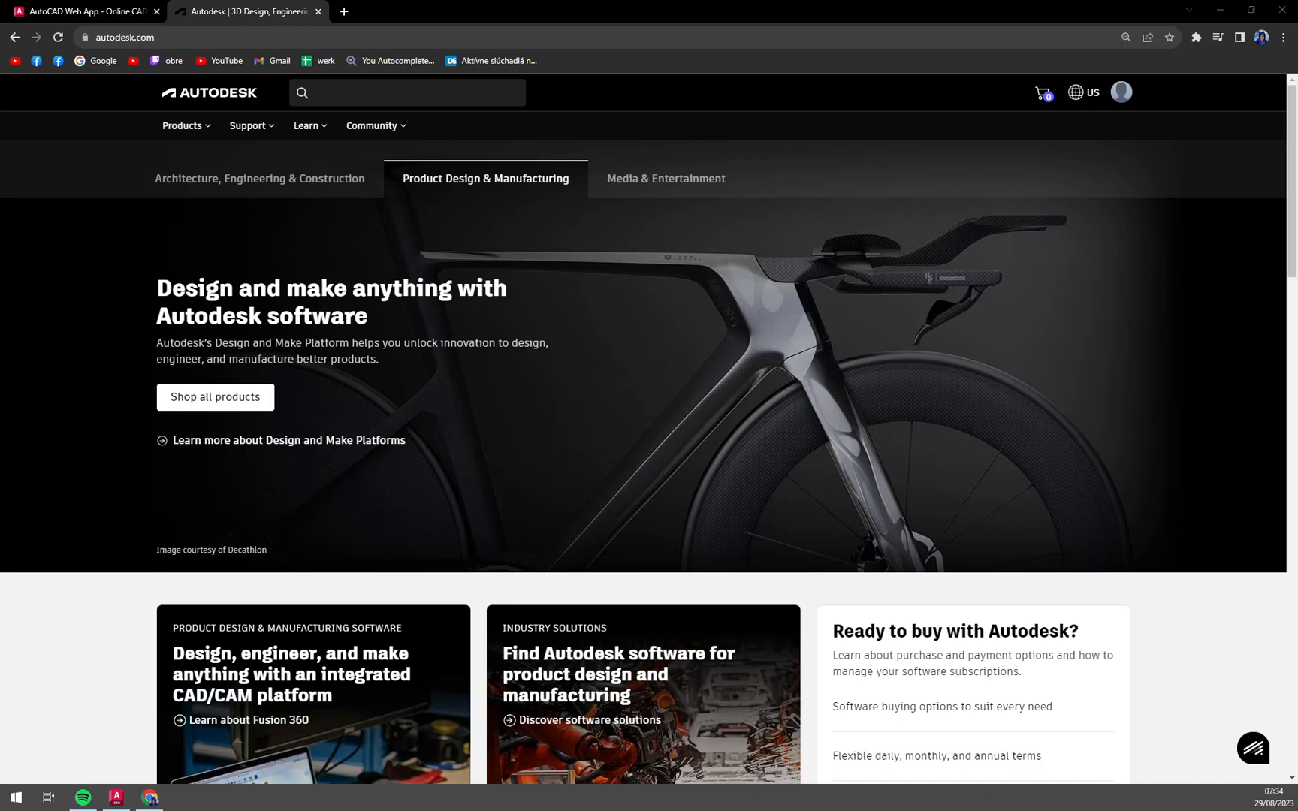
mouse_move(530, 602)
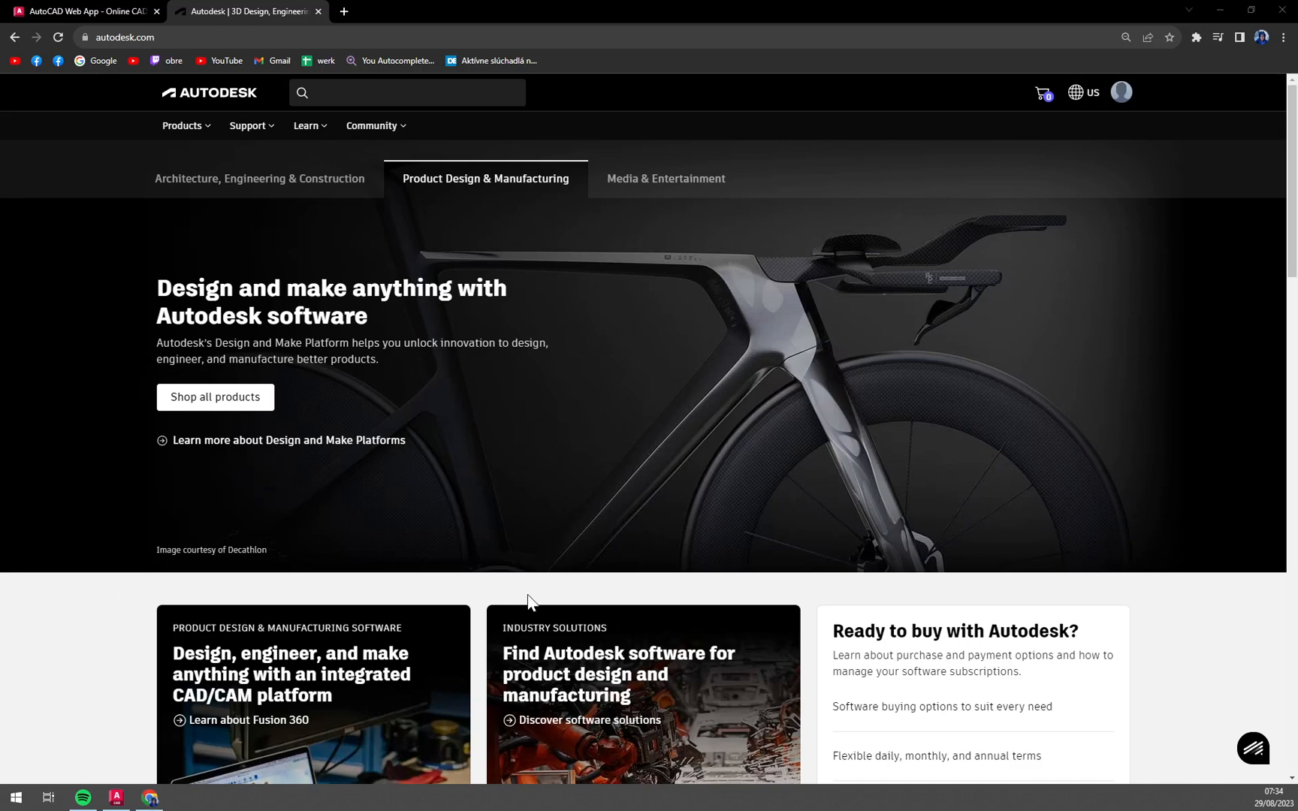
mouse_move(1068, 226)
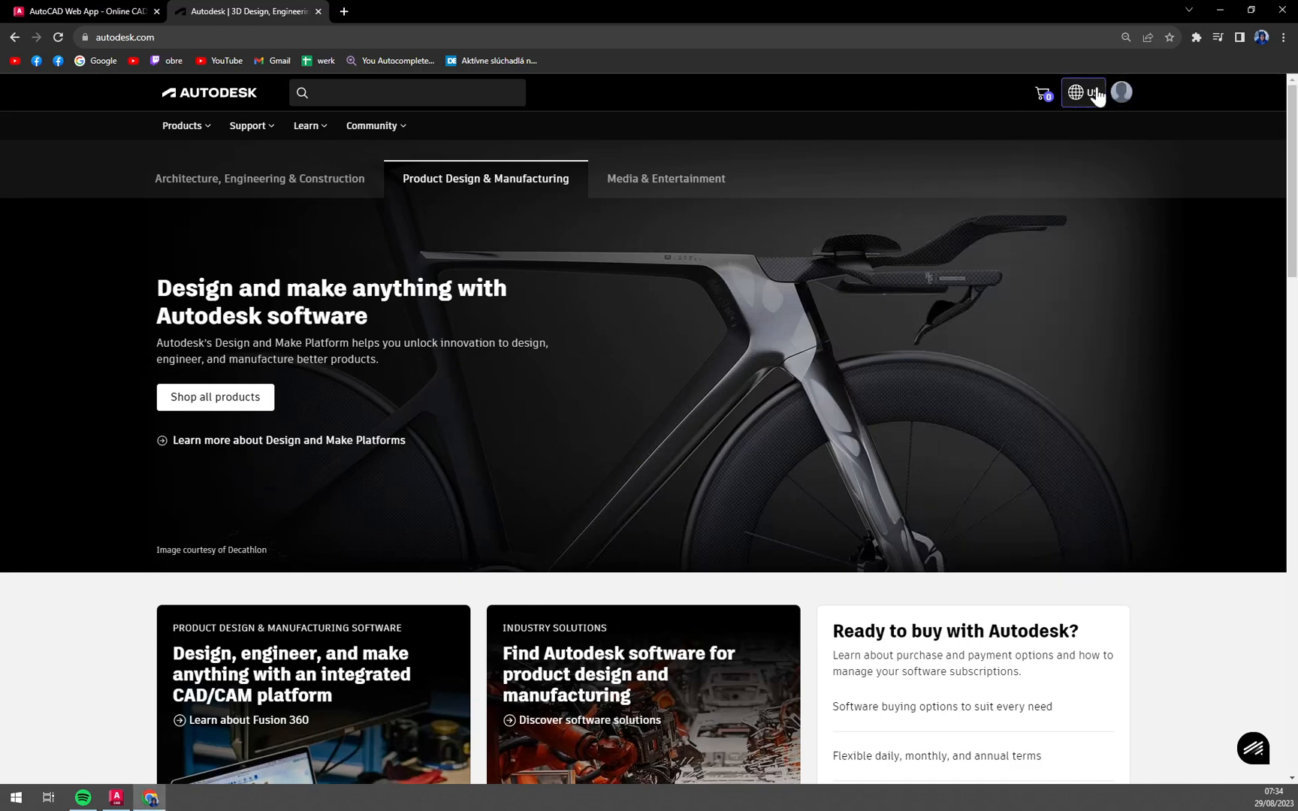
Switch the Autodesk site region to Europe (English) and confirm it is selected.
left_click(1075, 91)
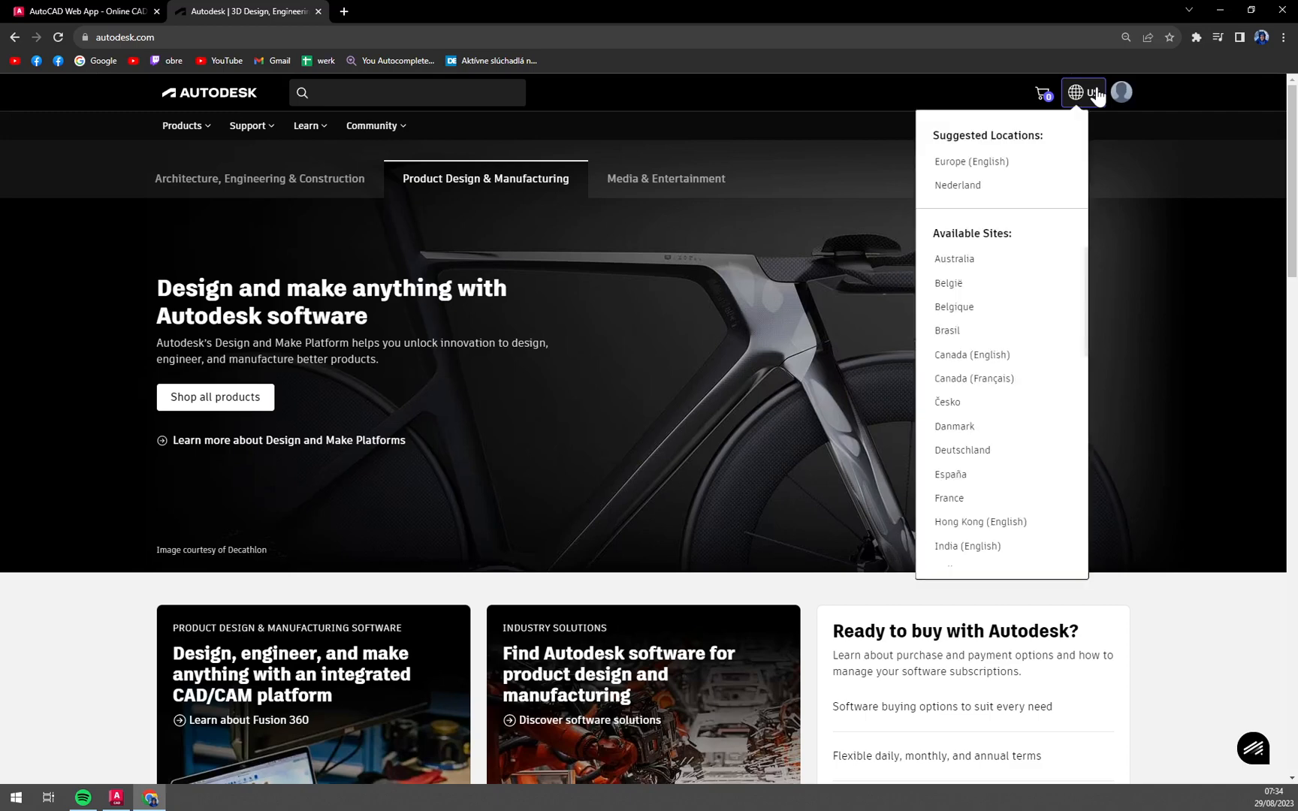
left_click(971, 161)
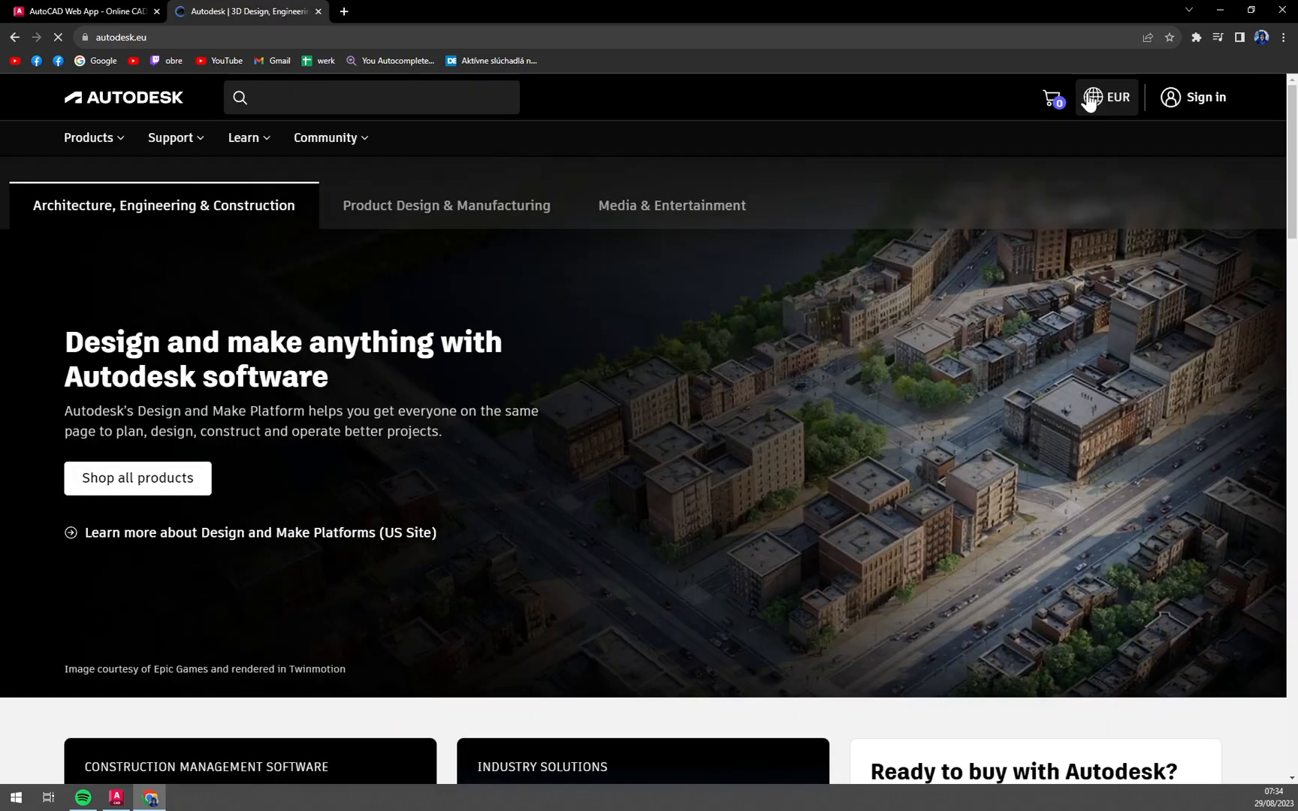
left_click(1106, 97)
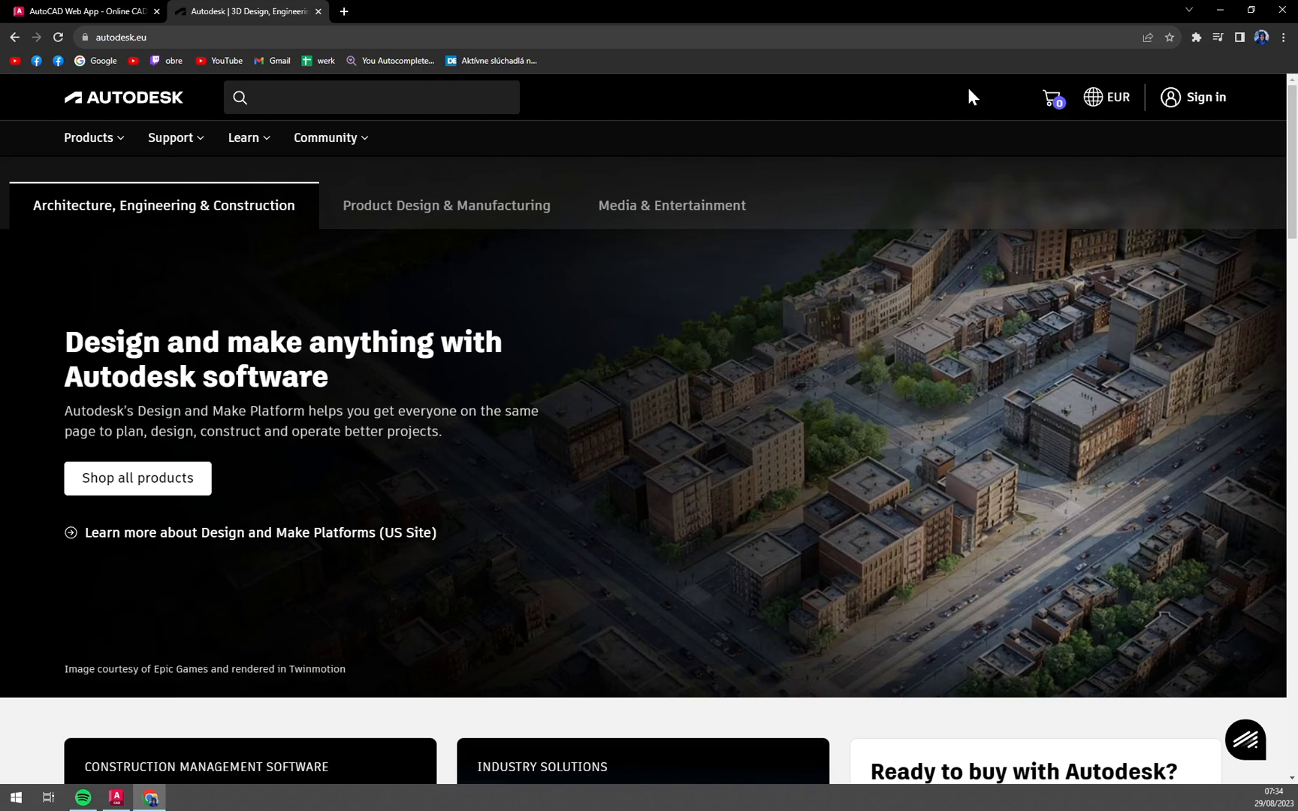
mouse_move(1206, 56)
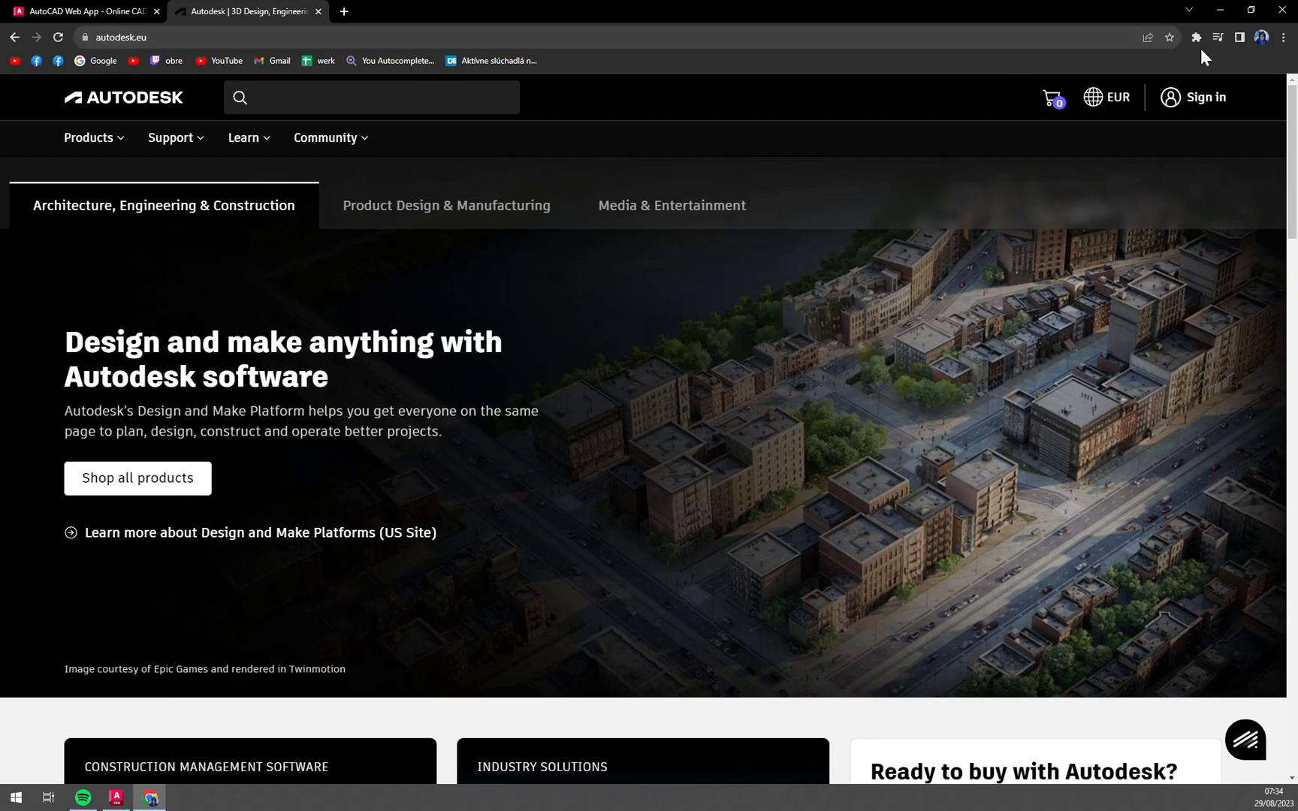
mouse_move(1192, 97)
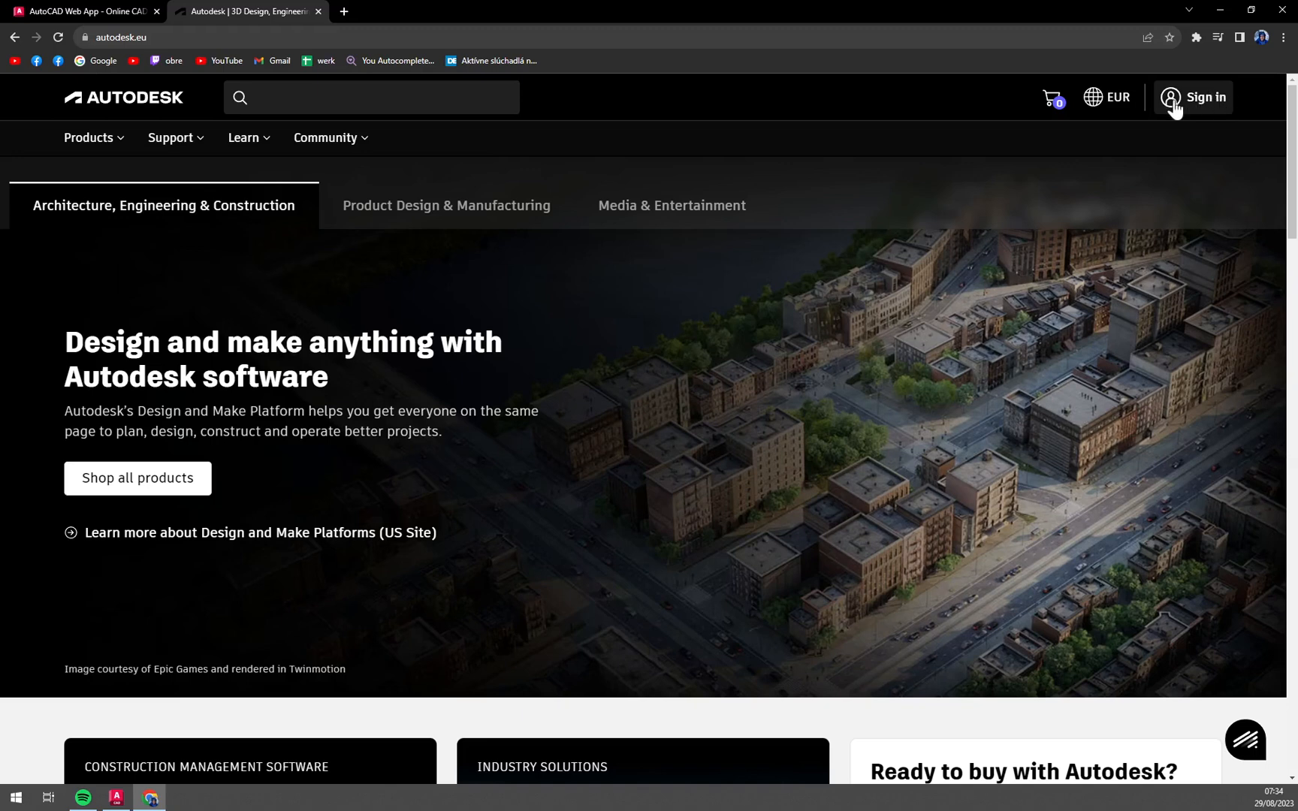
mouse_move(1159, 86)
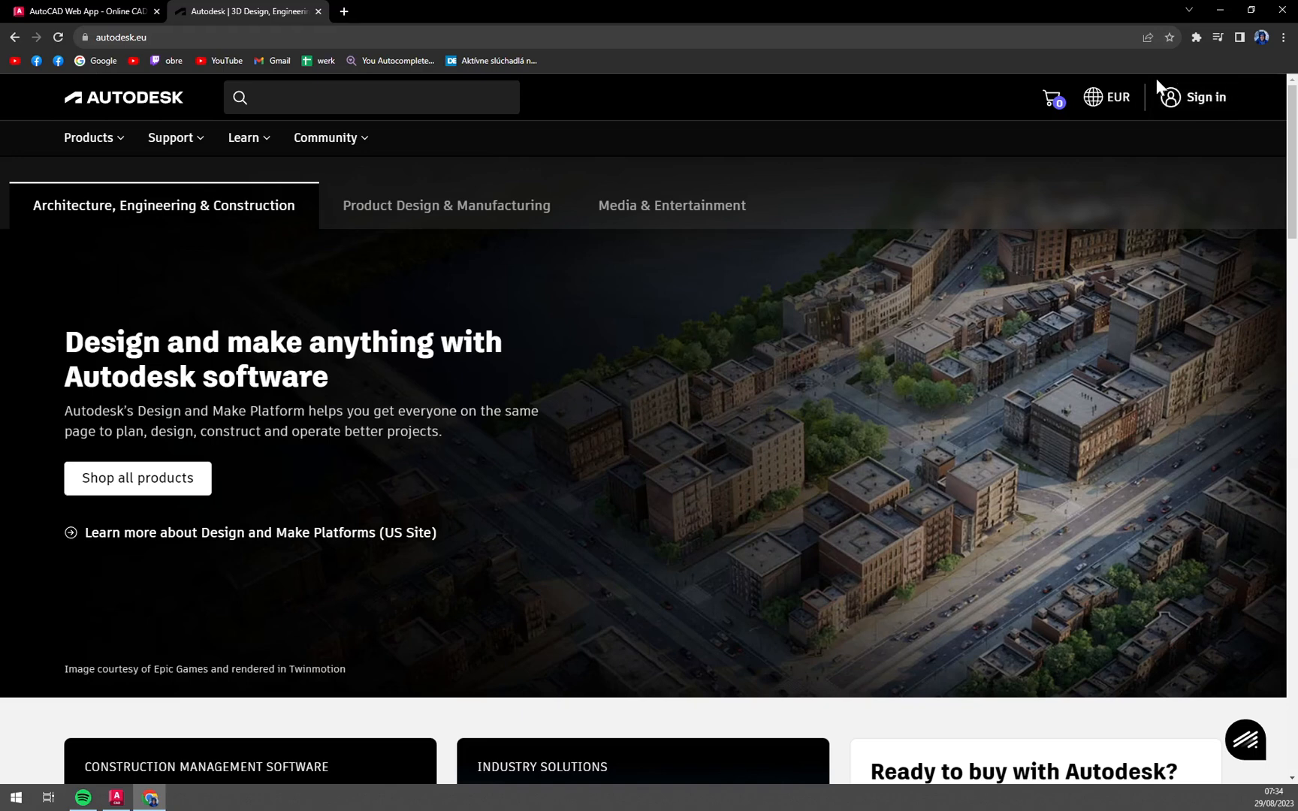
left_click(1108, 96)
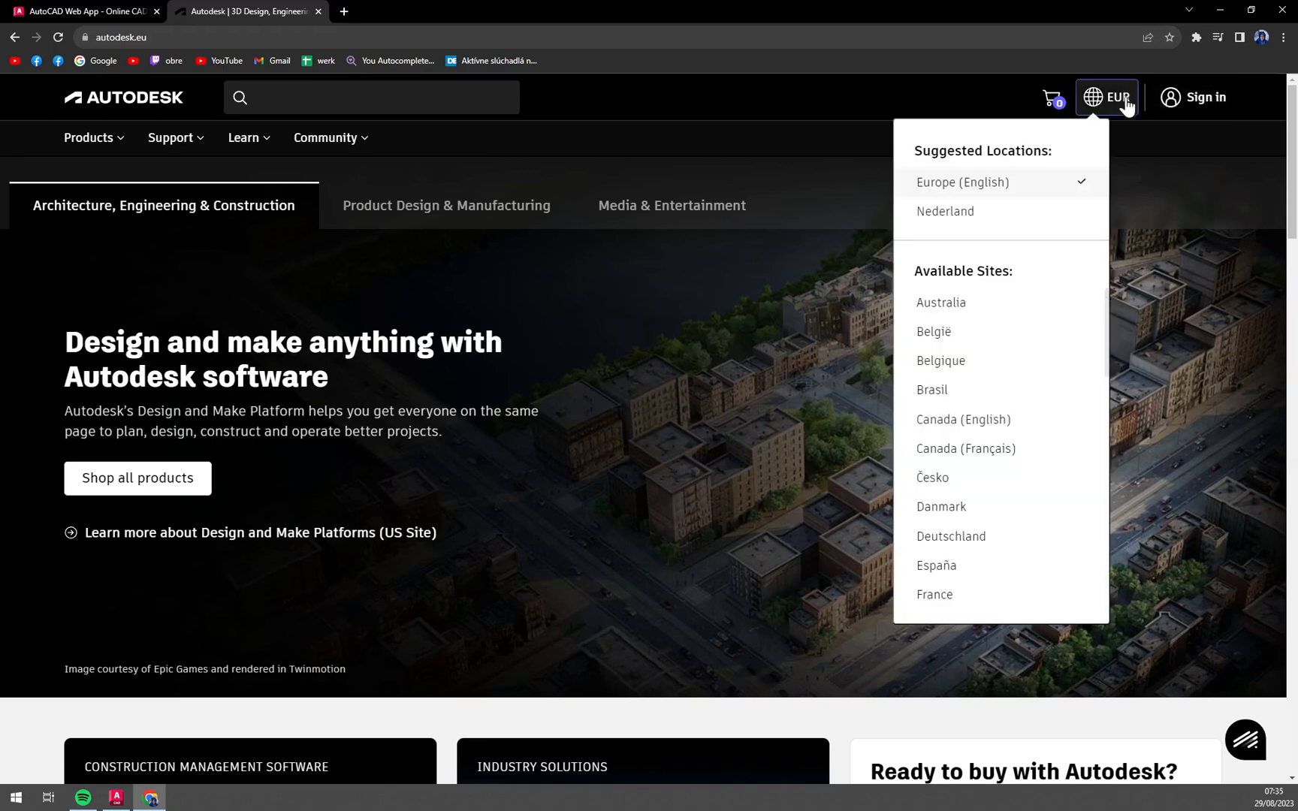
scroll("down", 3)
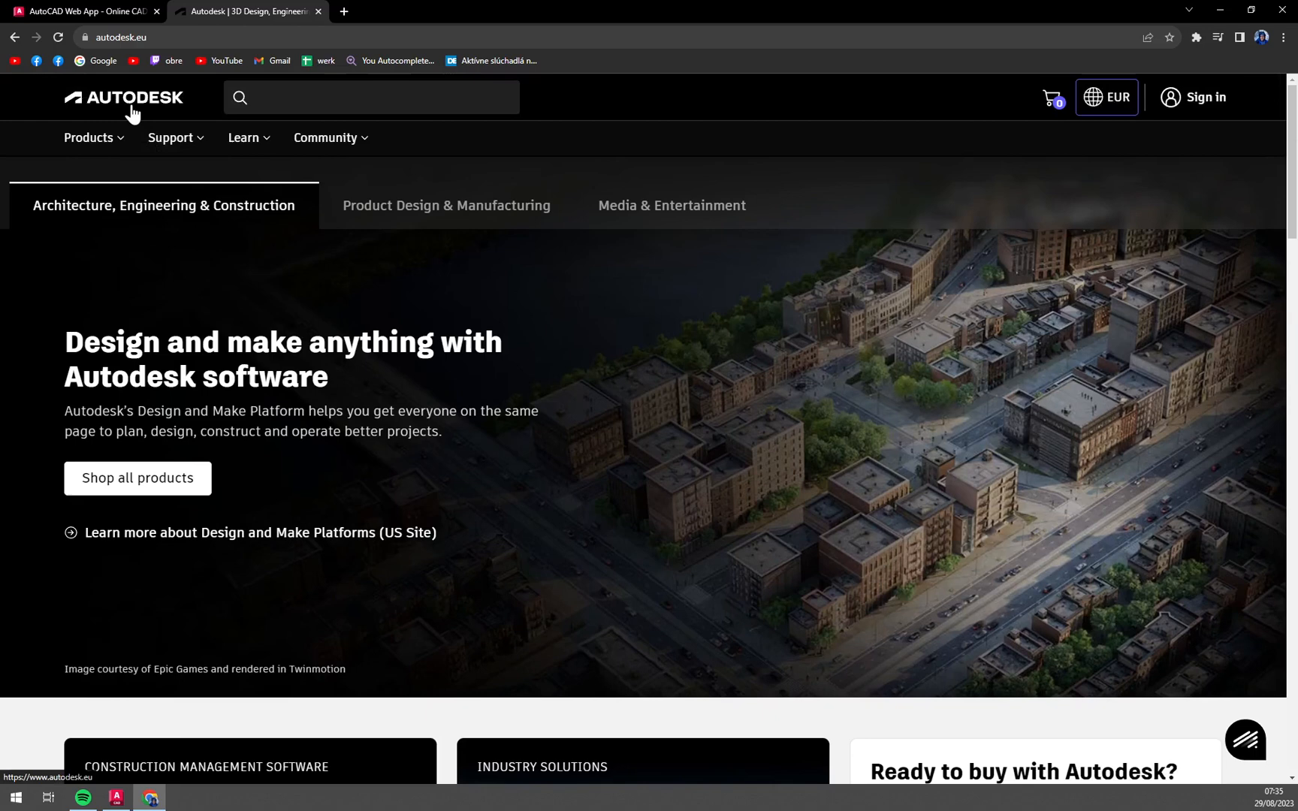
mouse_move(730, 33)
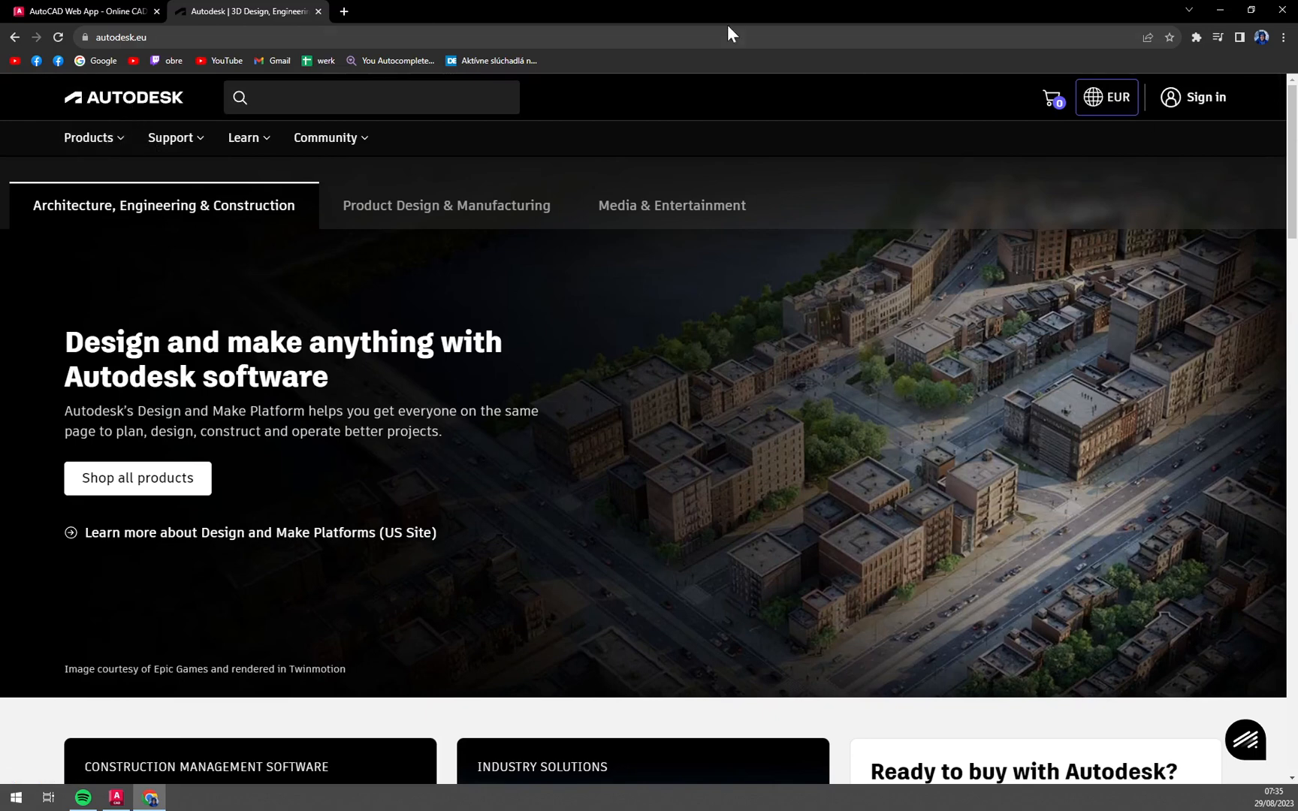
Go to the account's All Products and Services download page listing AutoCAD 2024.
left_click(89, 138)
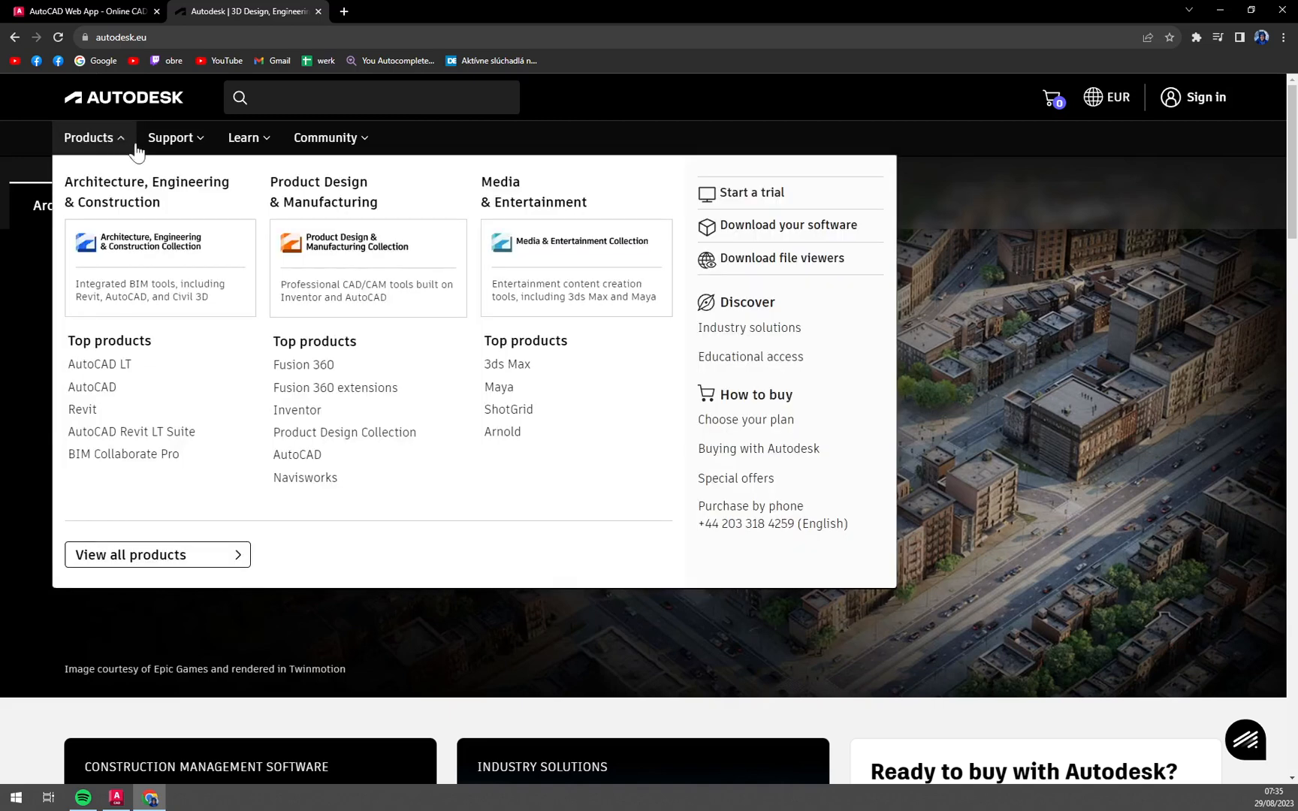
left_click(787, 226)
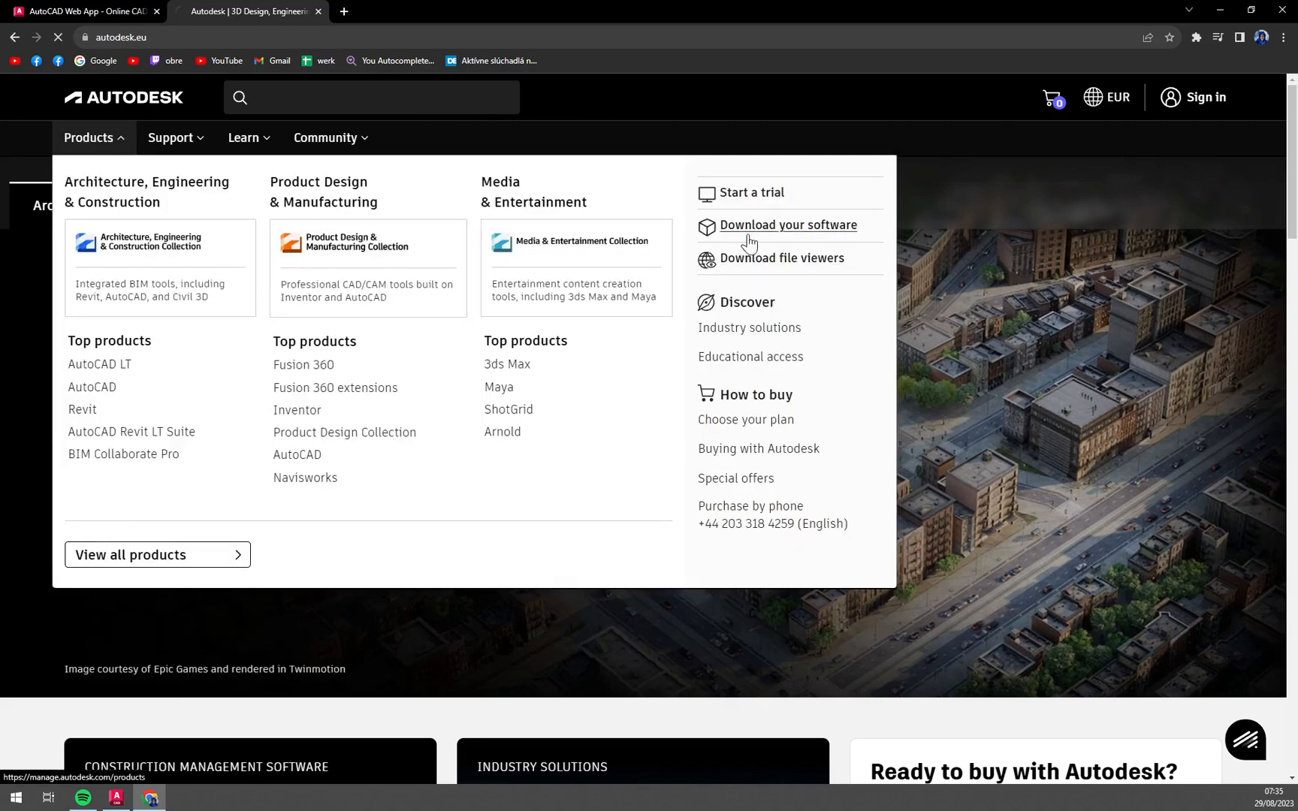
left_click(787, 225)
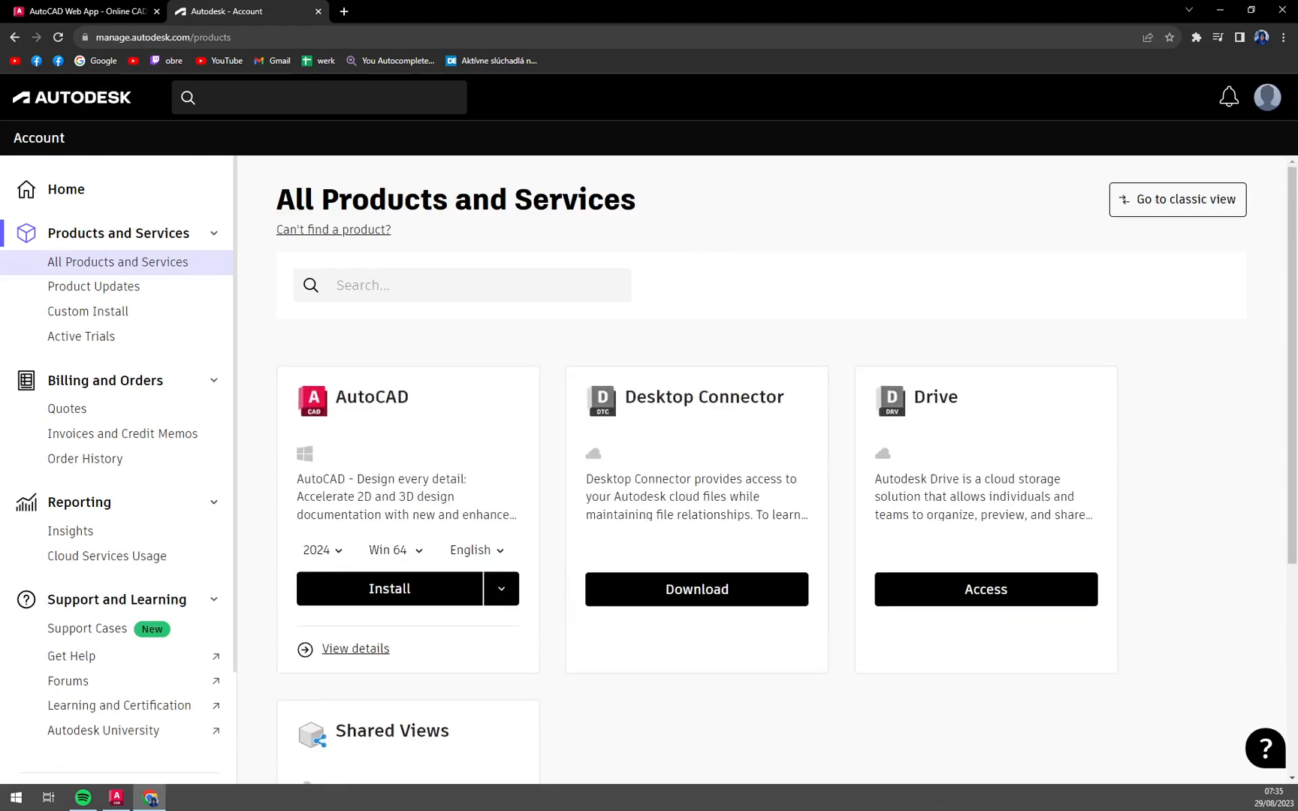
mouse_move(652, 432)
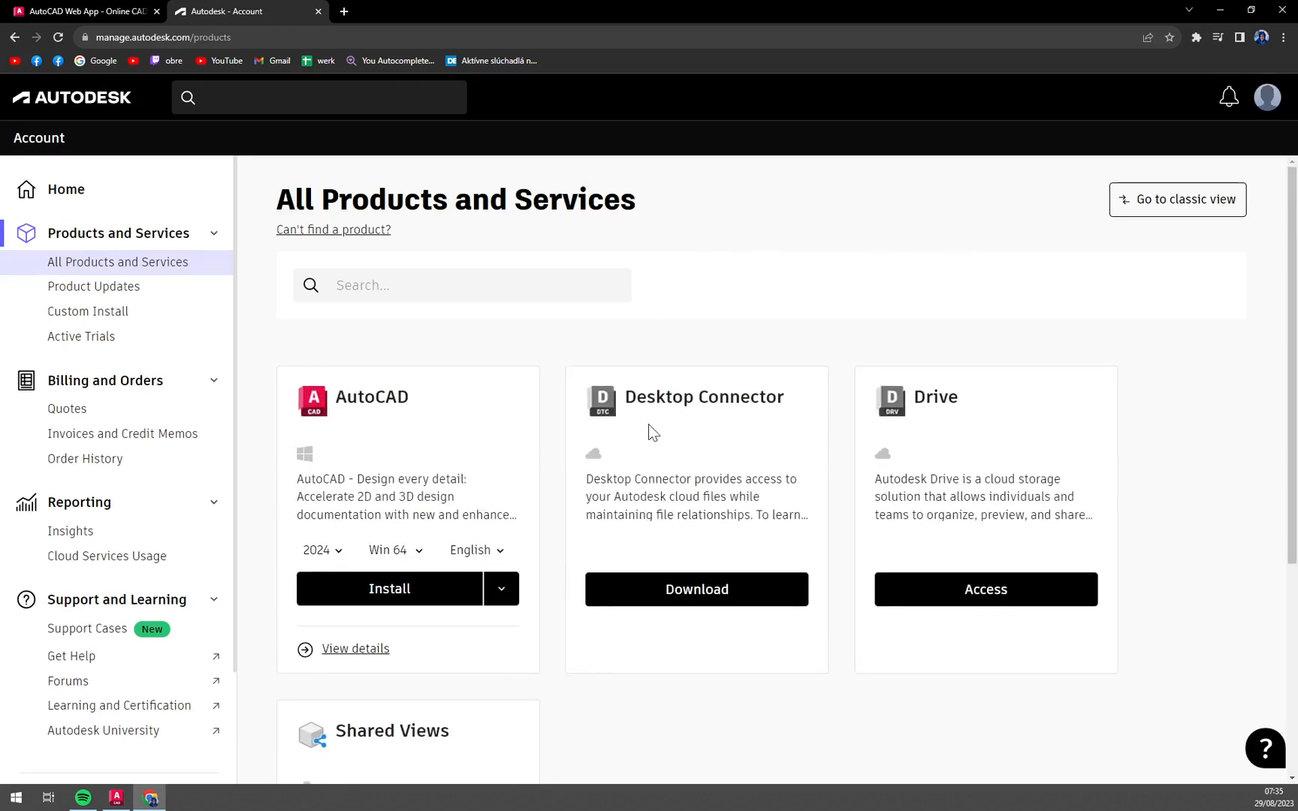
mouse_move(242, 672)
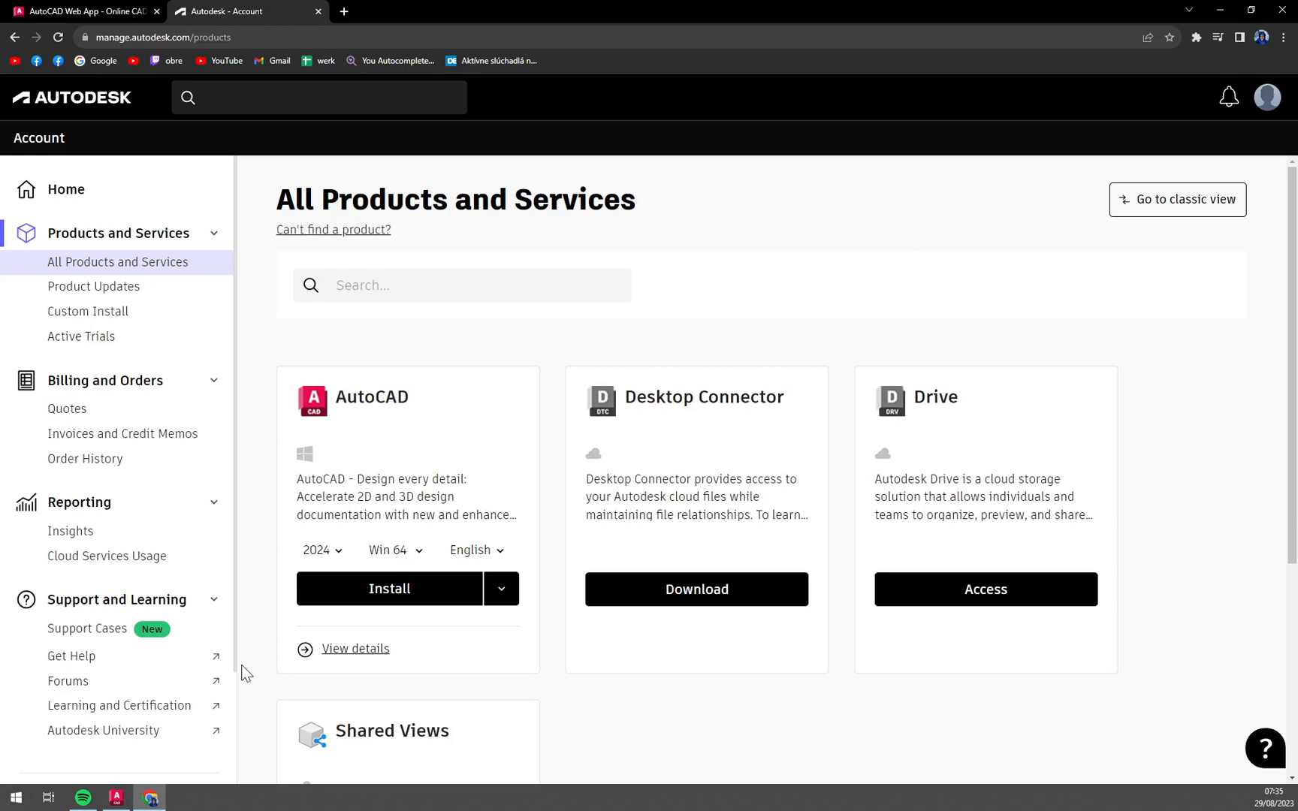
mouse_move(422, 568)
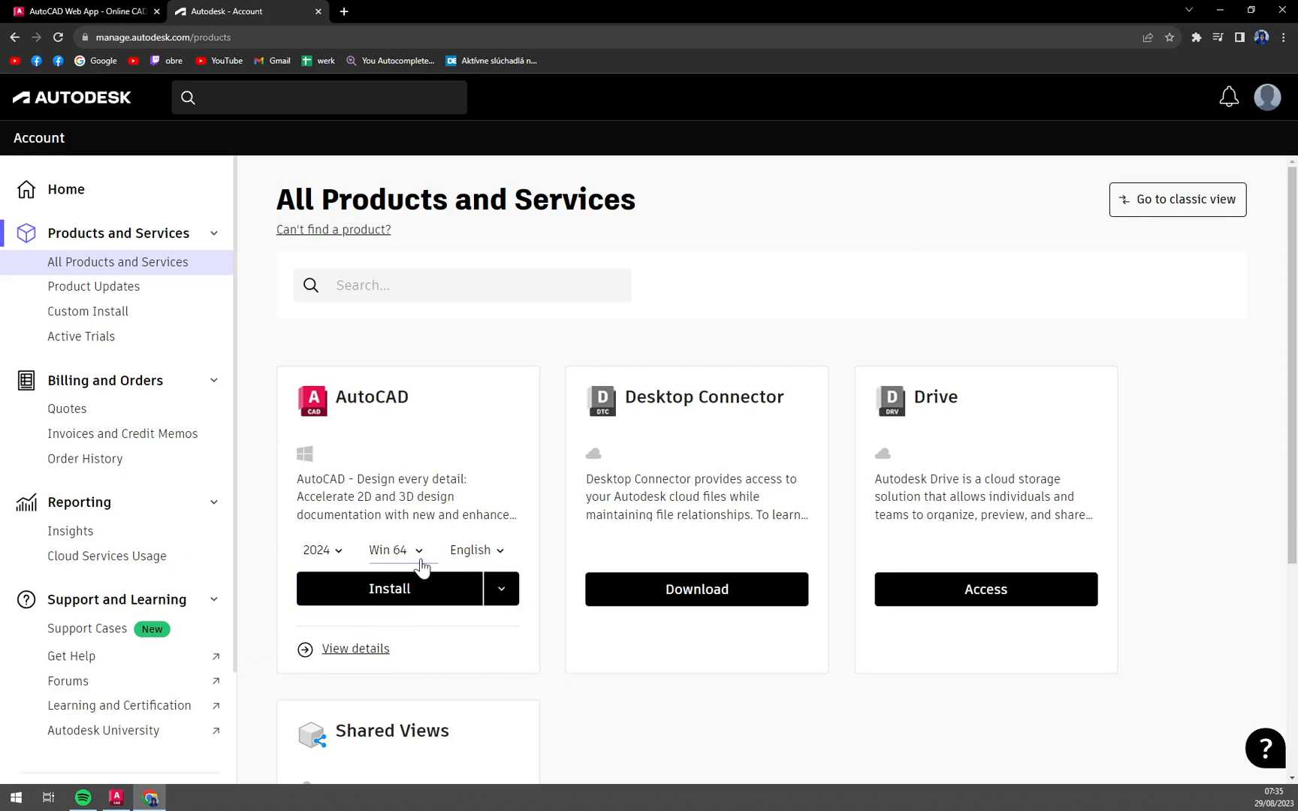
mouse_move(446, 558)
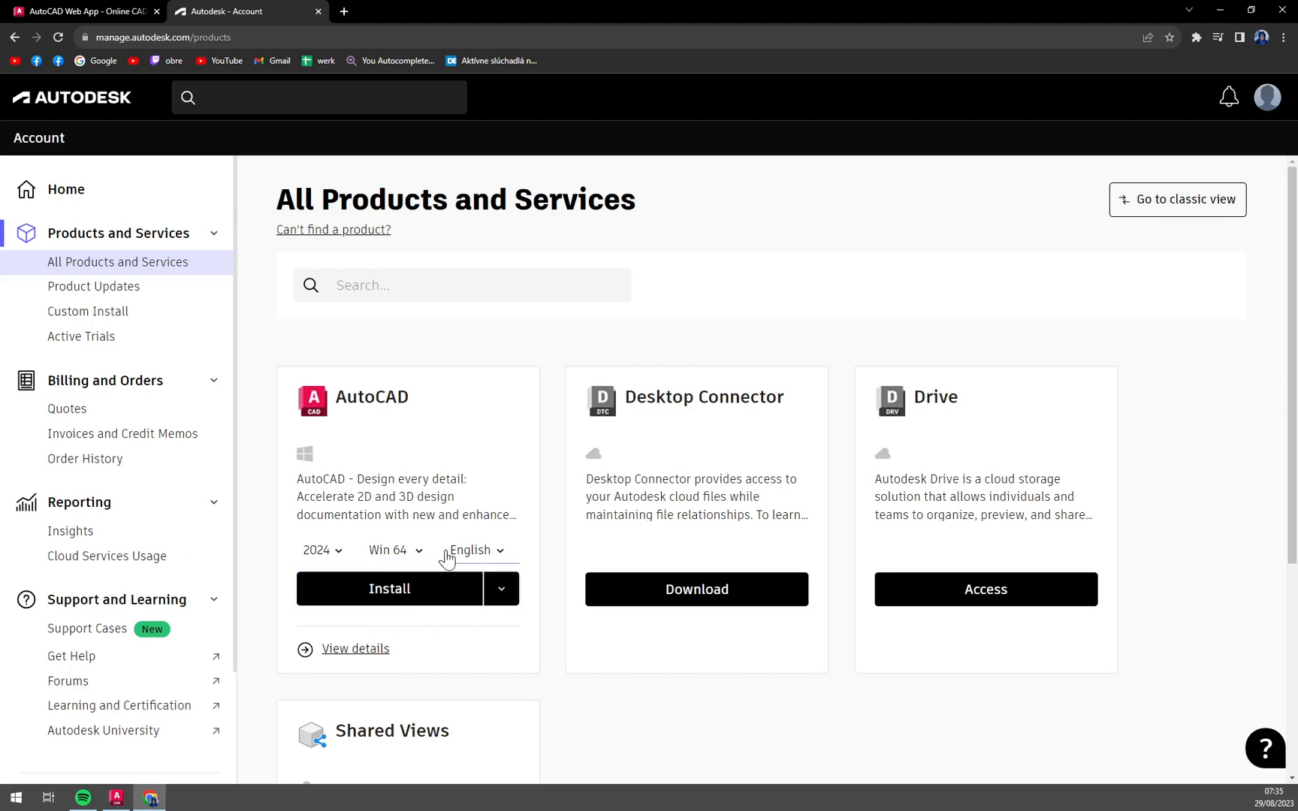
left_click(395, 550)
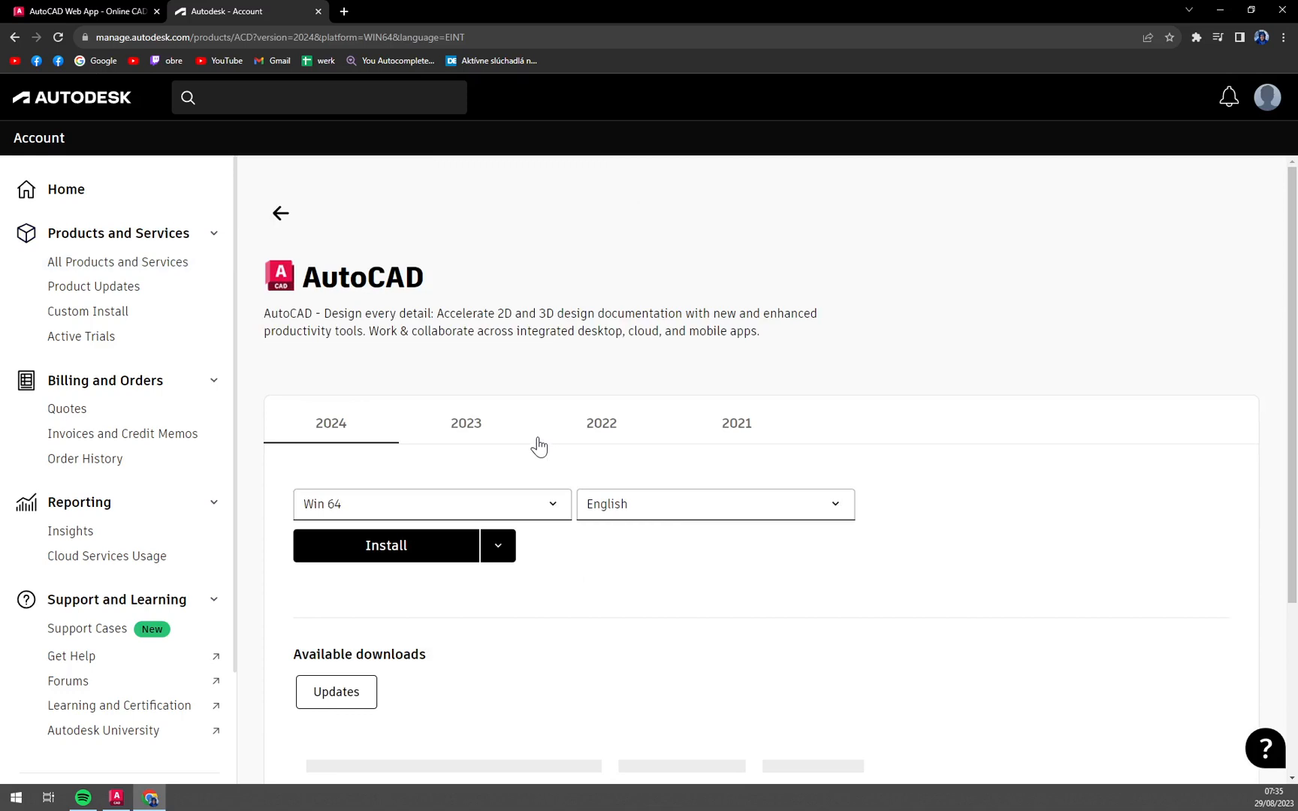
left_click(281, 213)
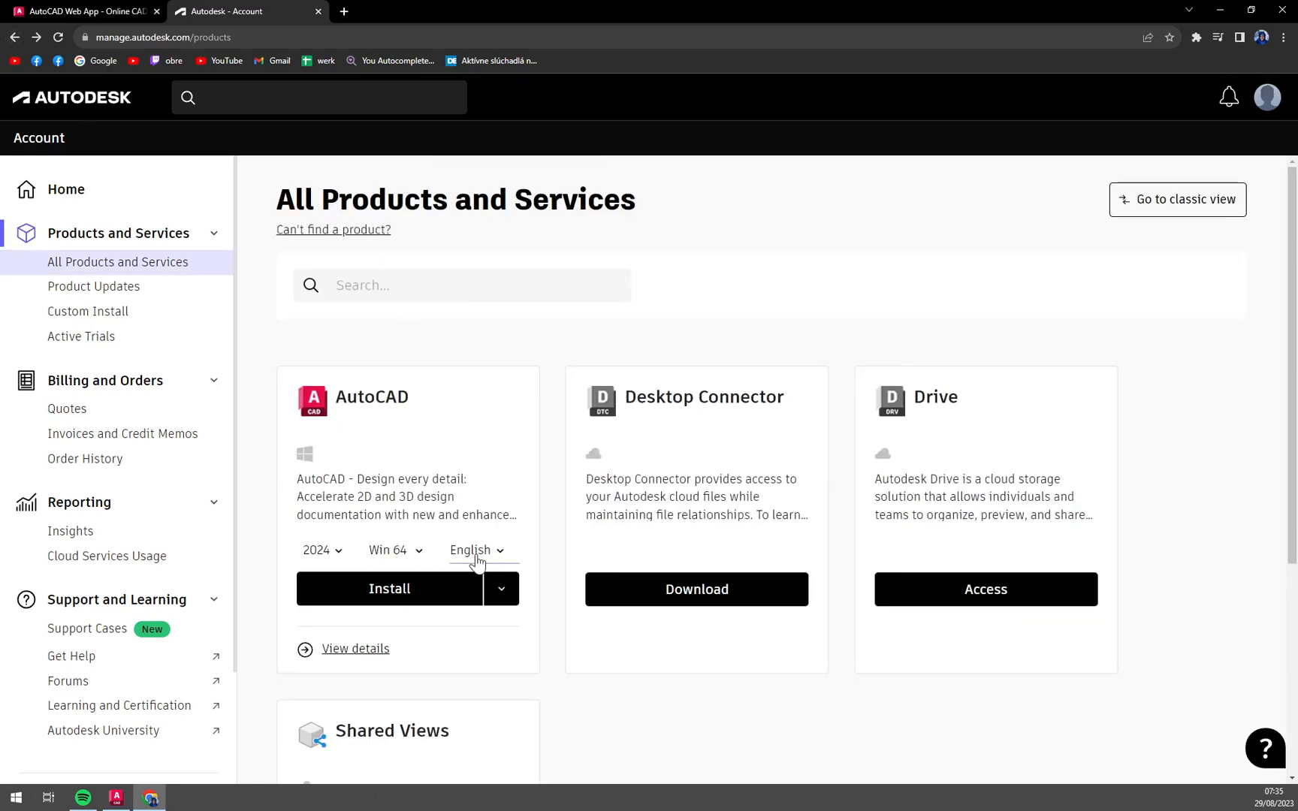
left_click(477, 549)
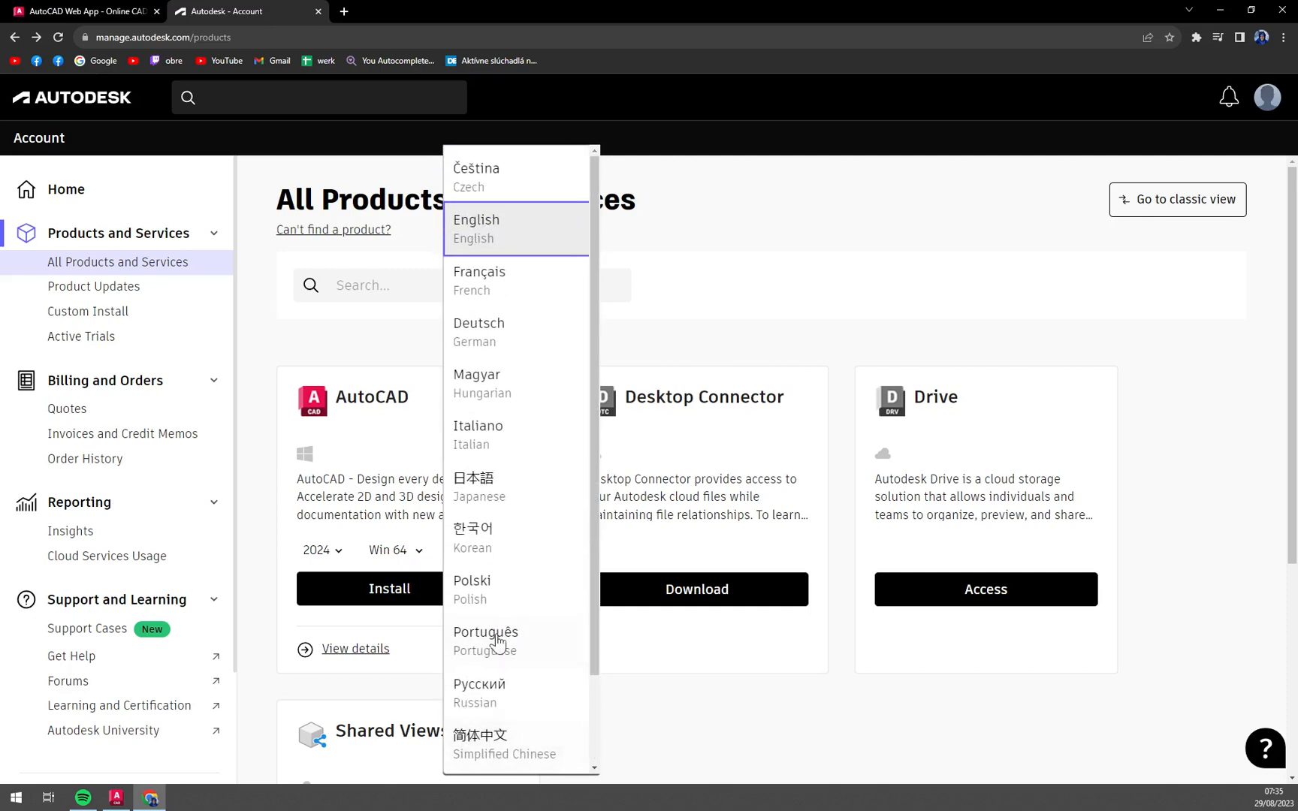
mouse_move(499, 538)
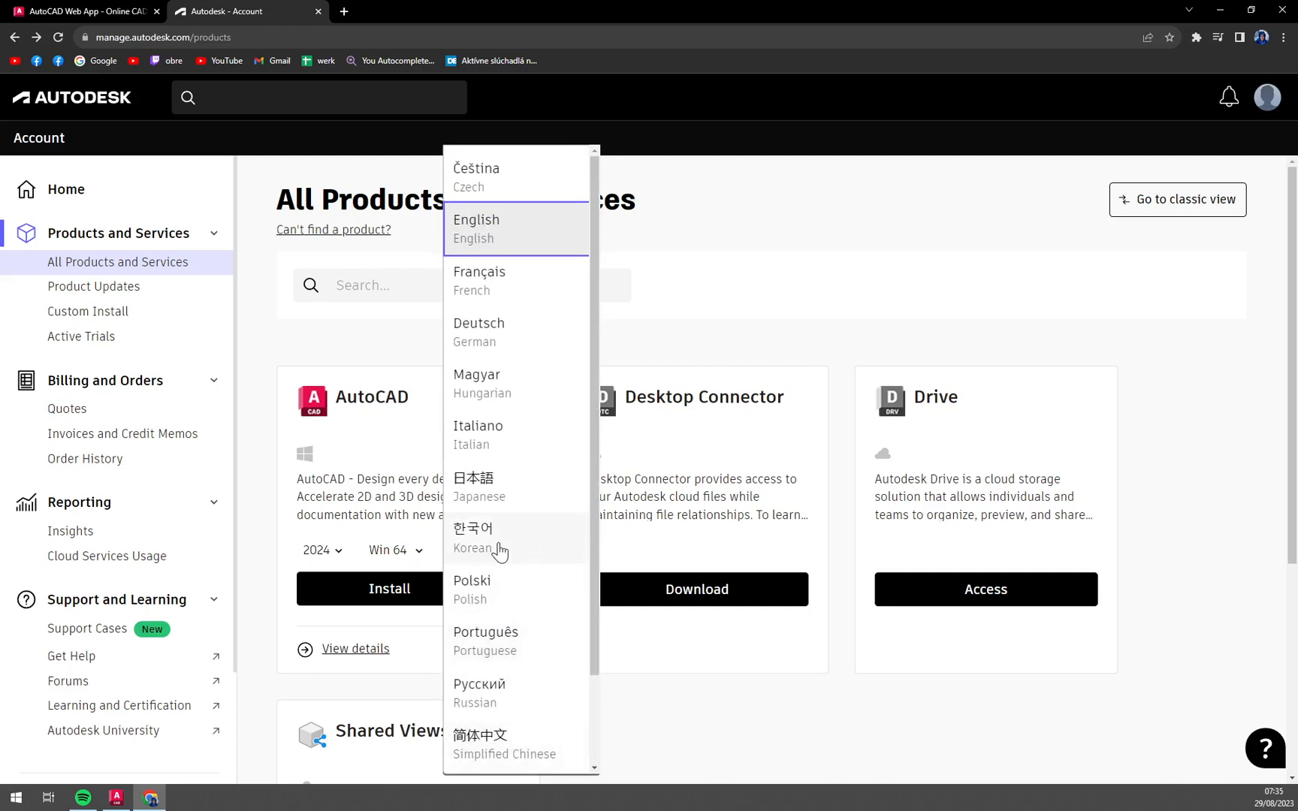
mouse_move(449, 405)
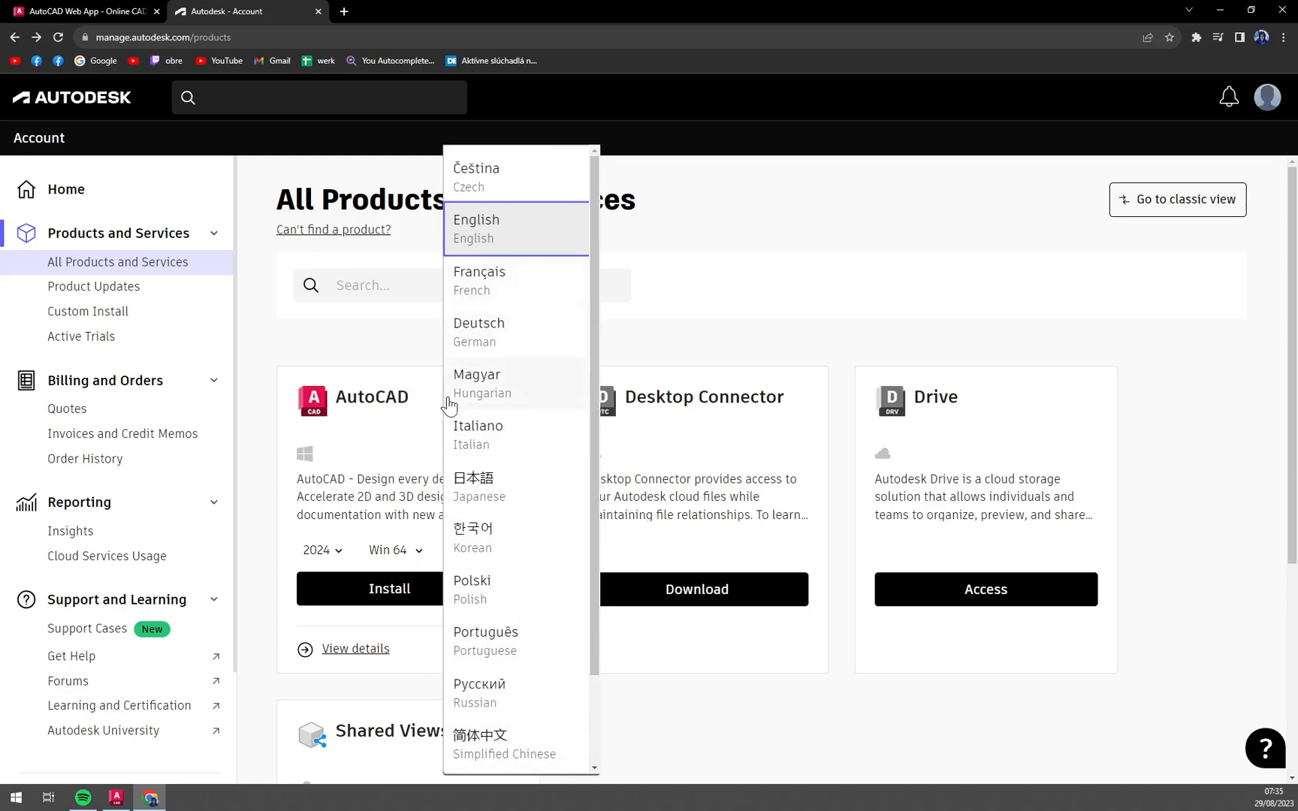
left_click(475, 223)
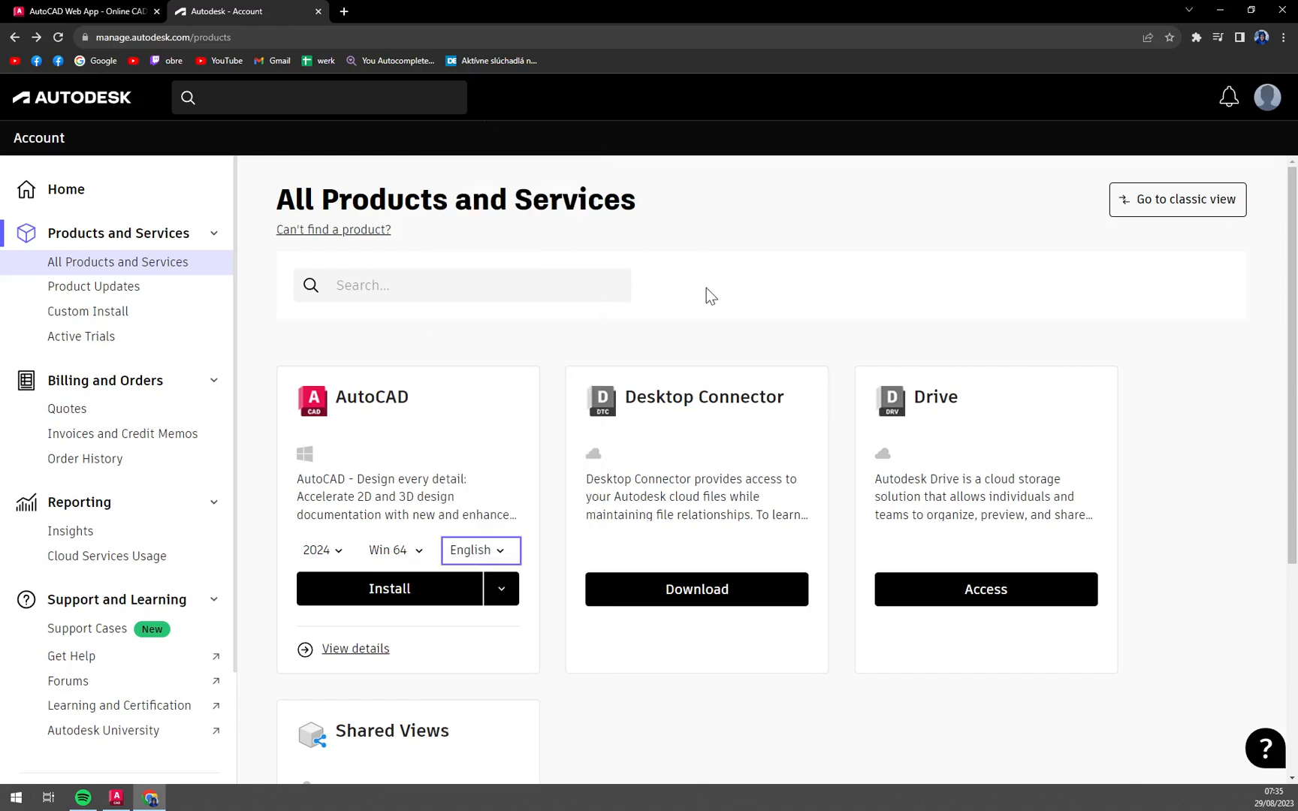
mouse_move(692, 279)
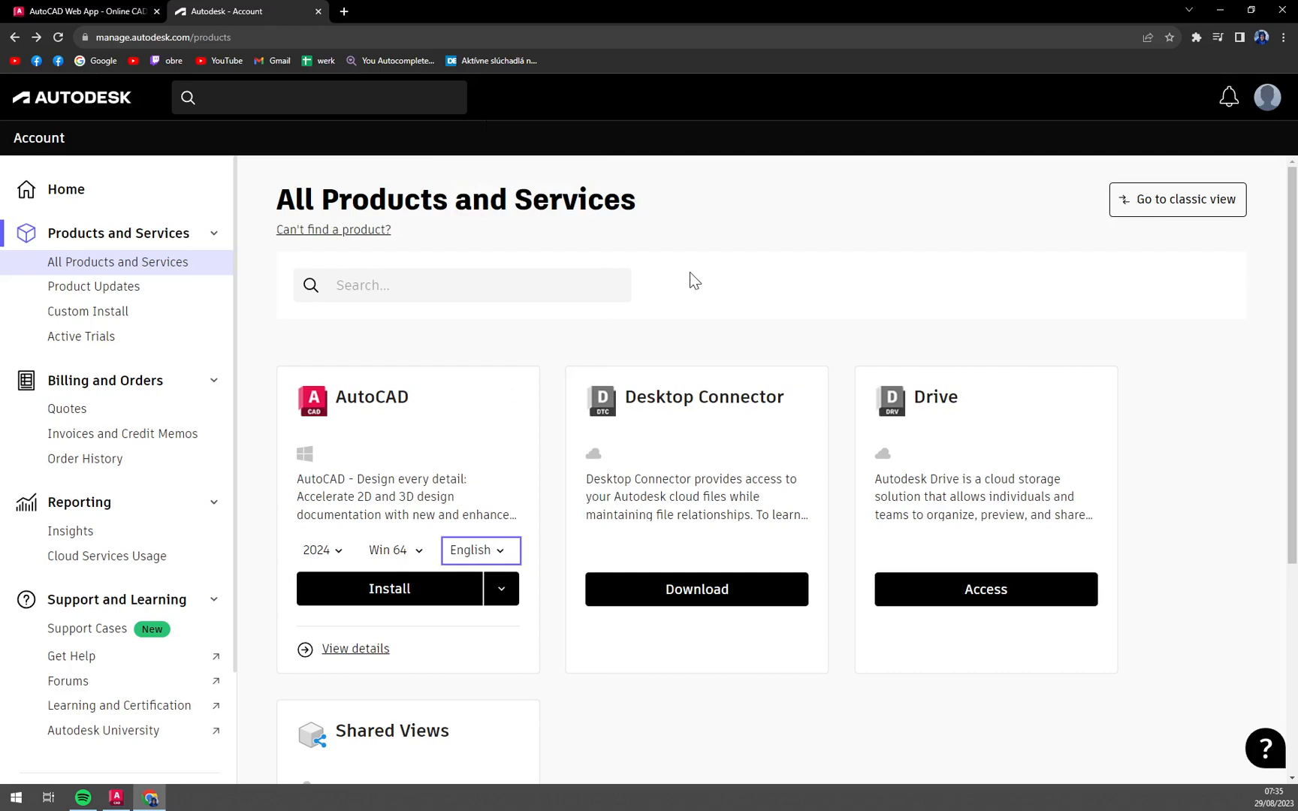
mouse_move(720, 213)
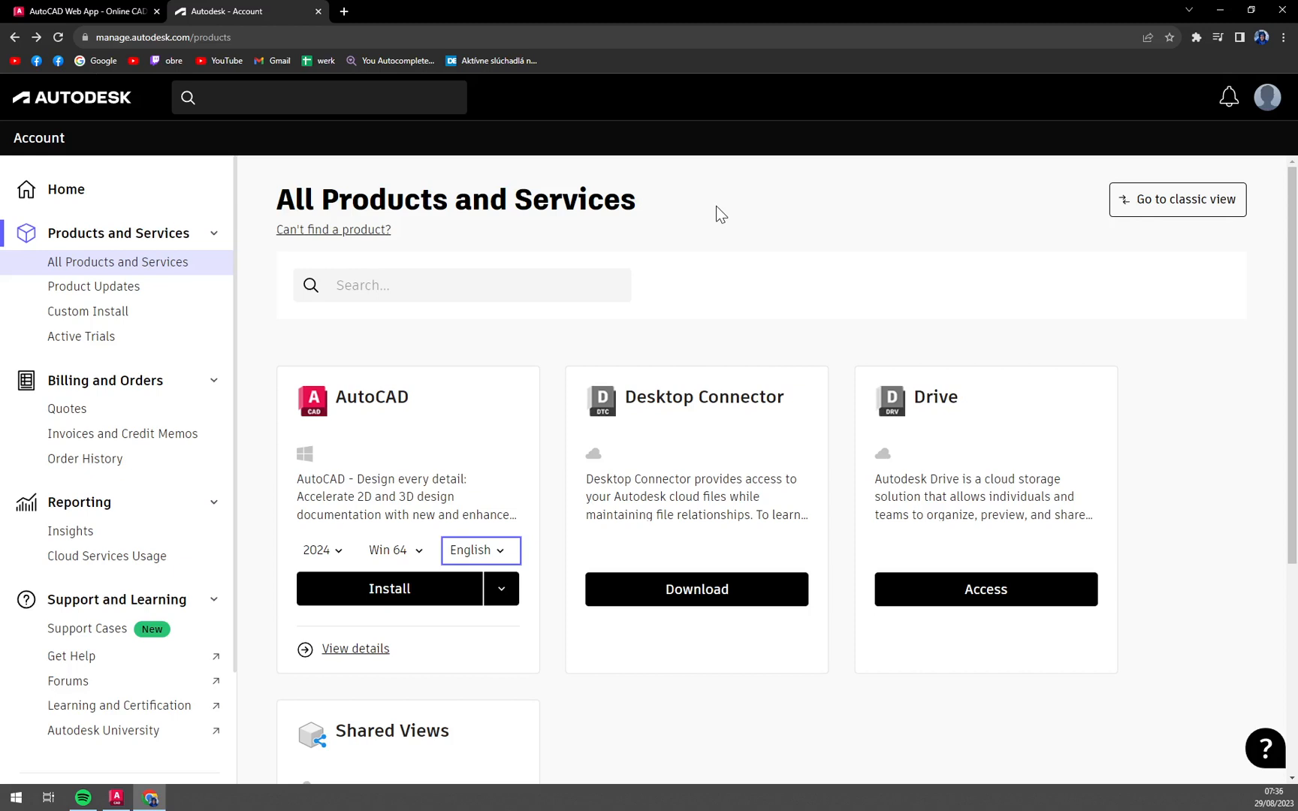
left_click(501, 589)
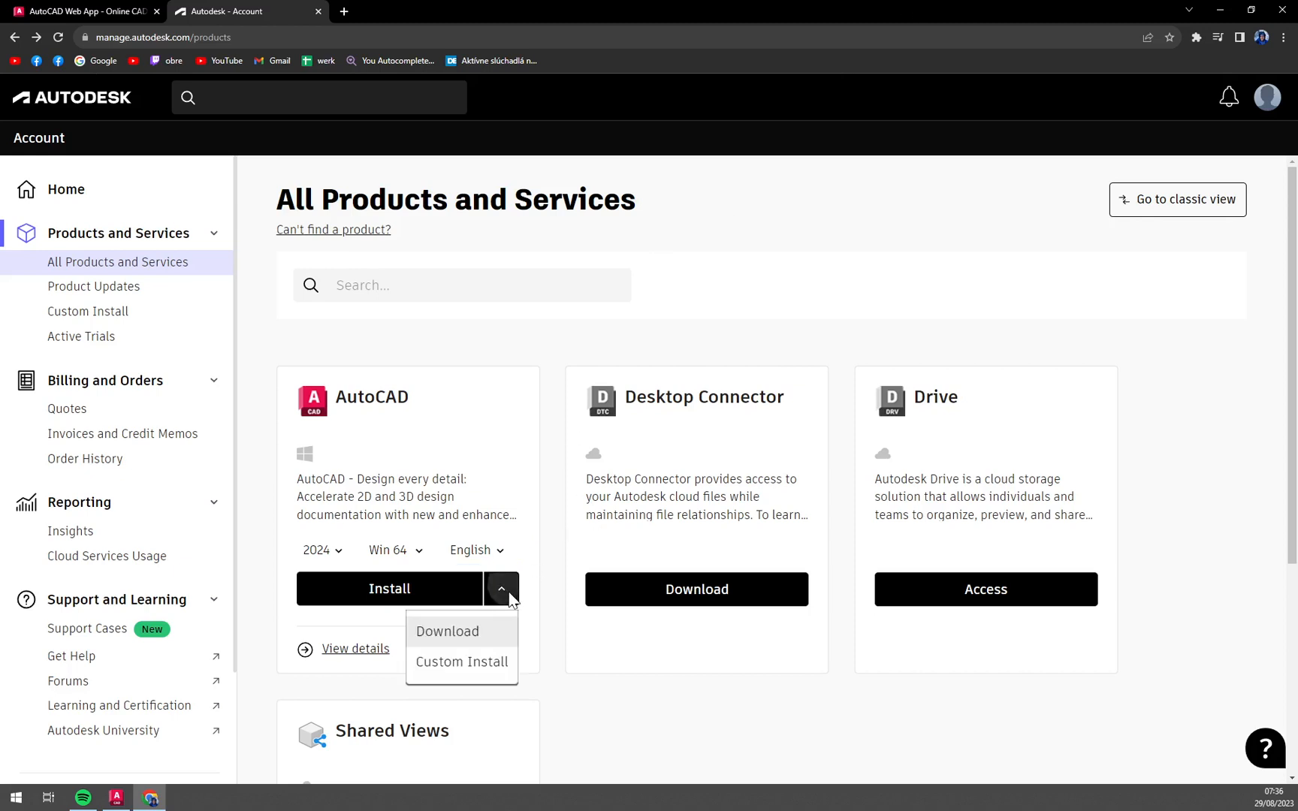
mouse_move(494, 680)
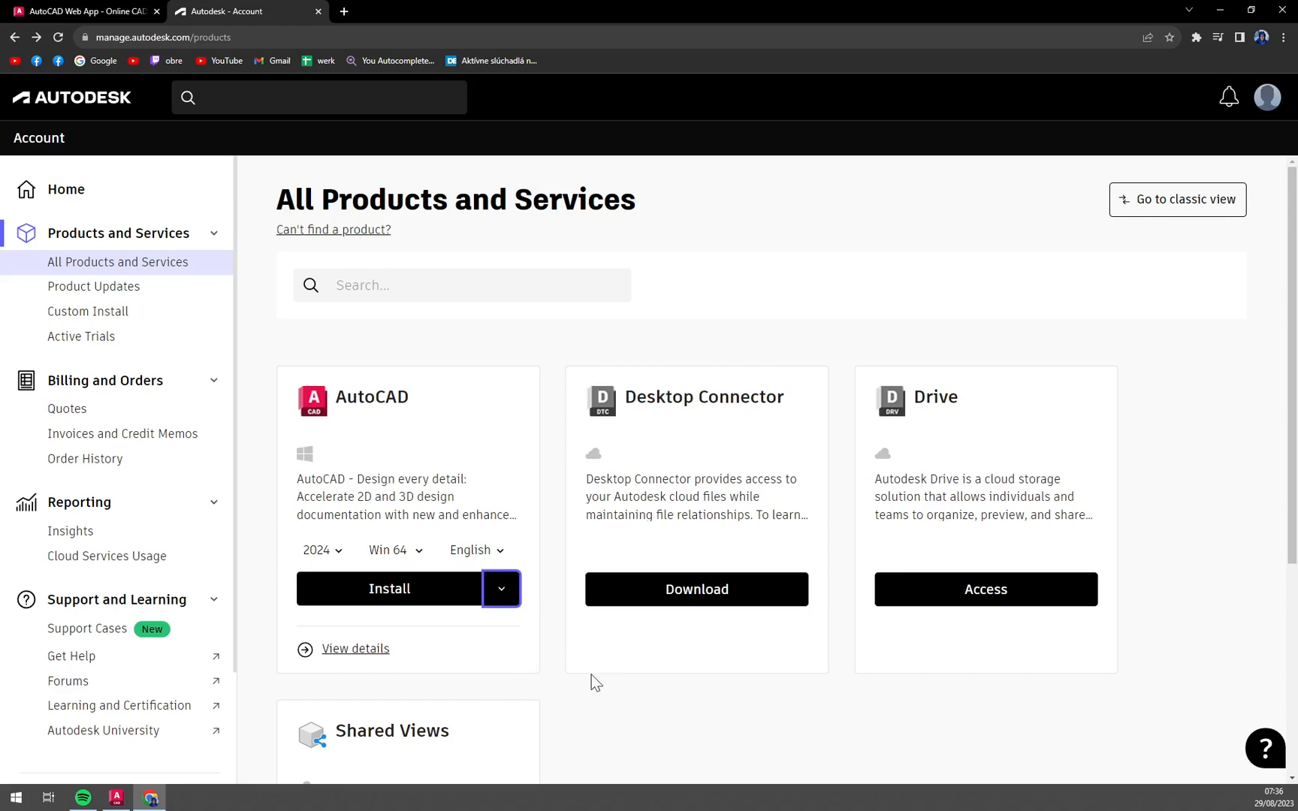
mouse_move(359, 431)
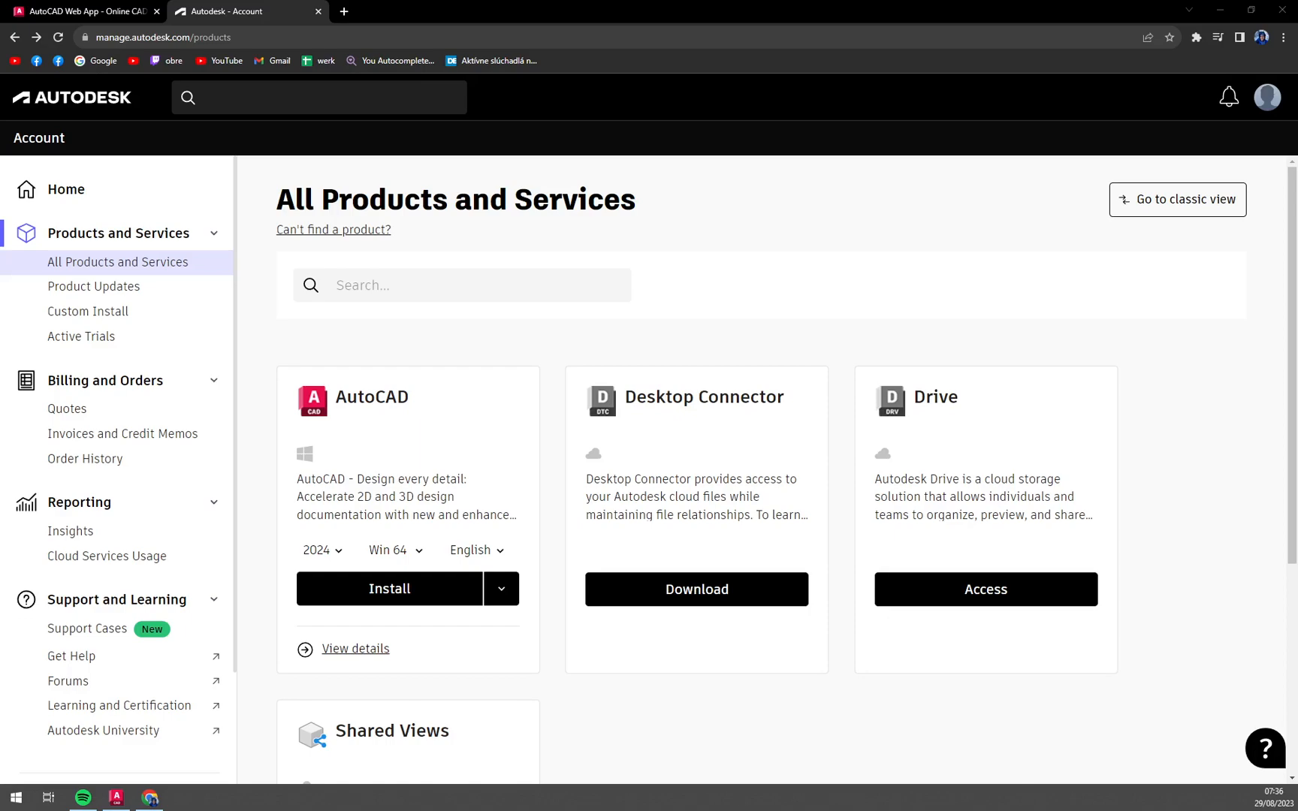
left_click(181, 798)
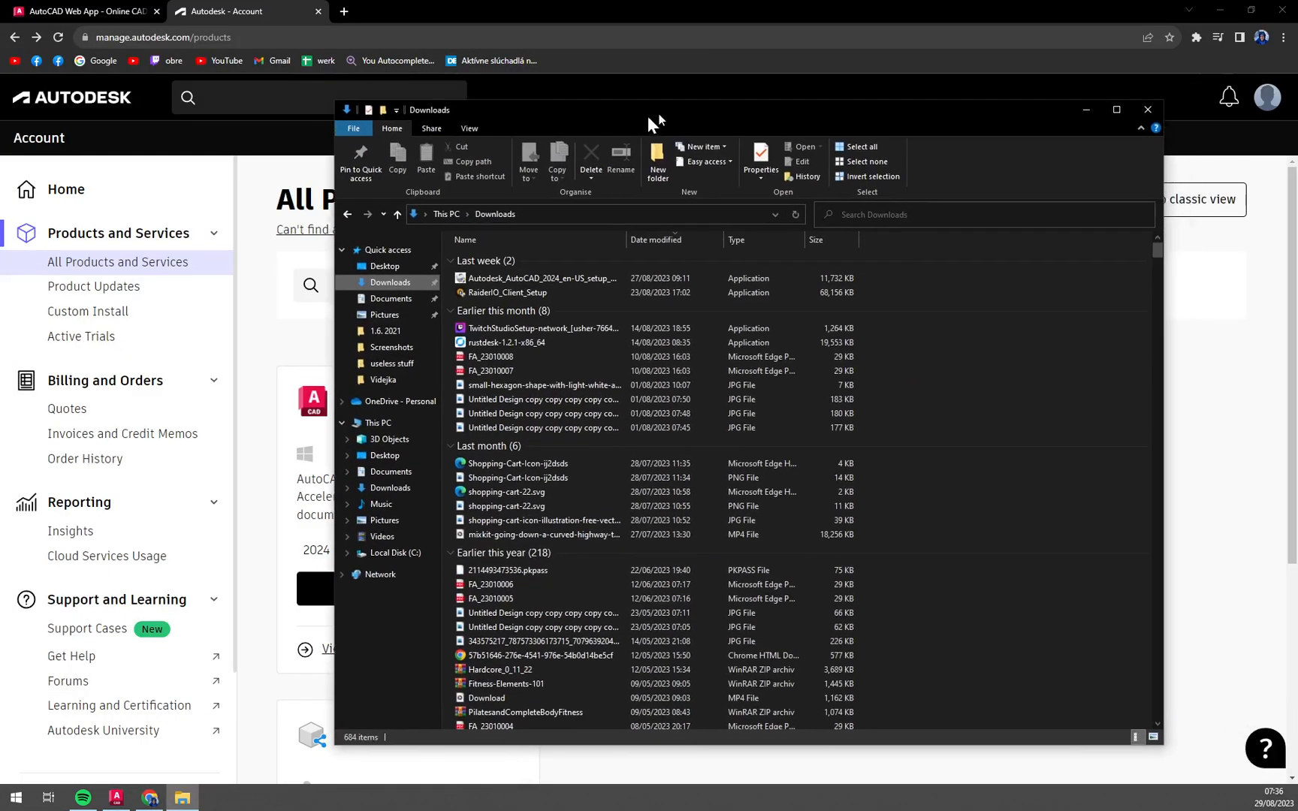
left_click(538, 278)
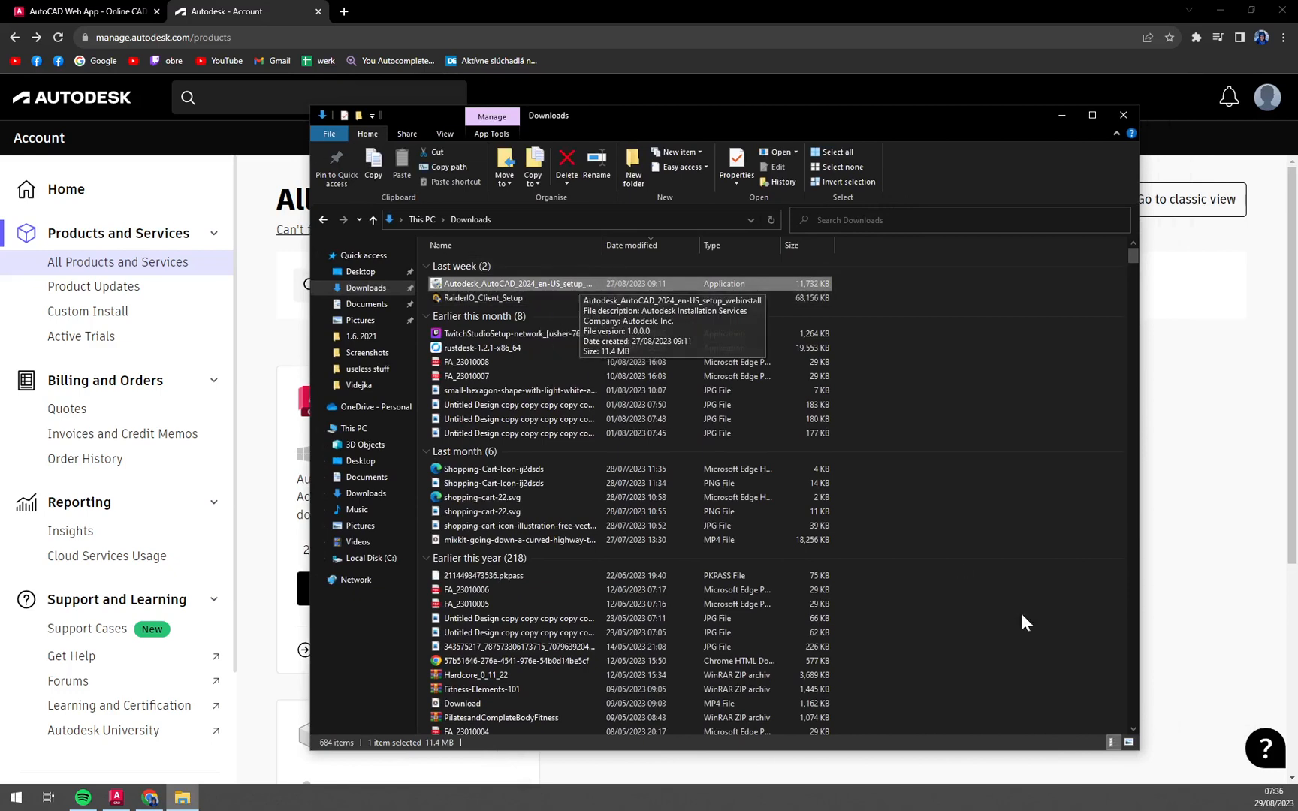
mouse_move(1141, 755)
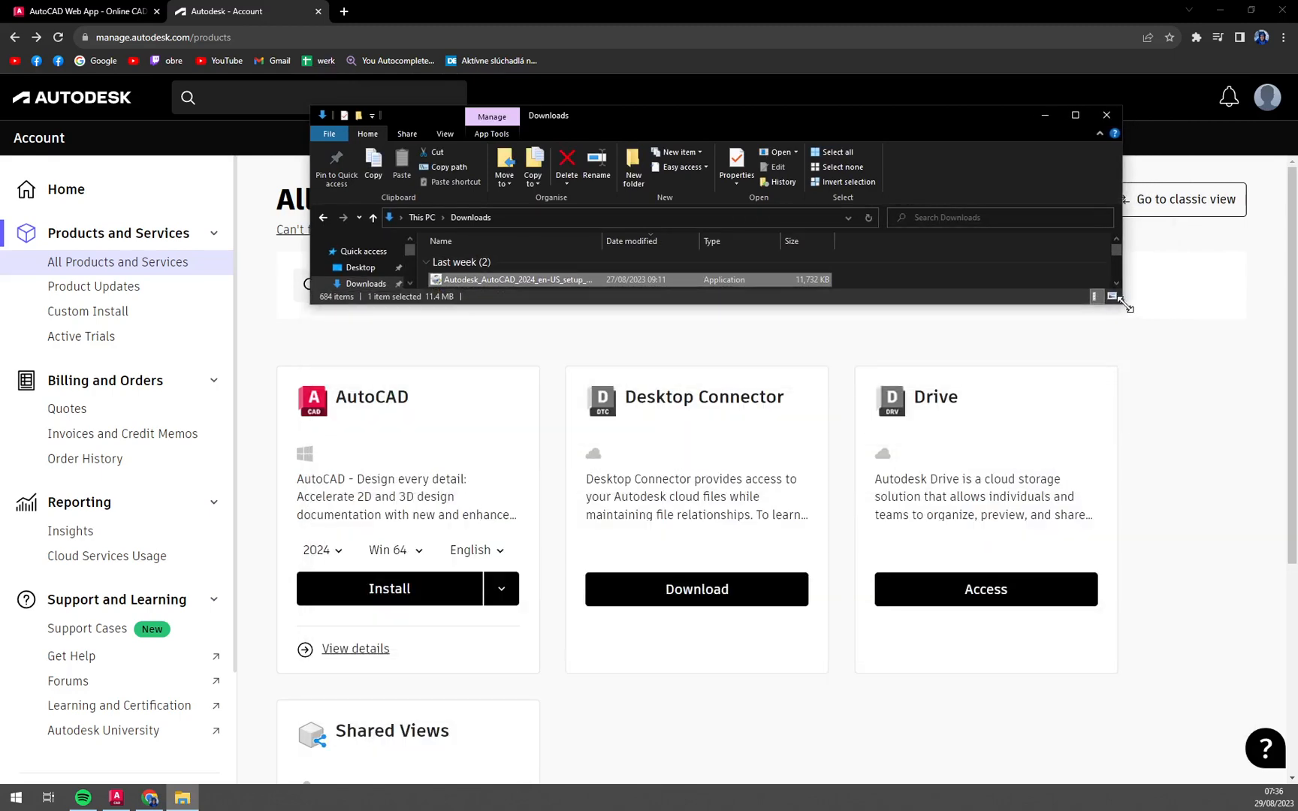
left_click_drag(1126, 308, 1117, 312)
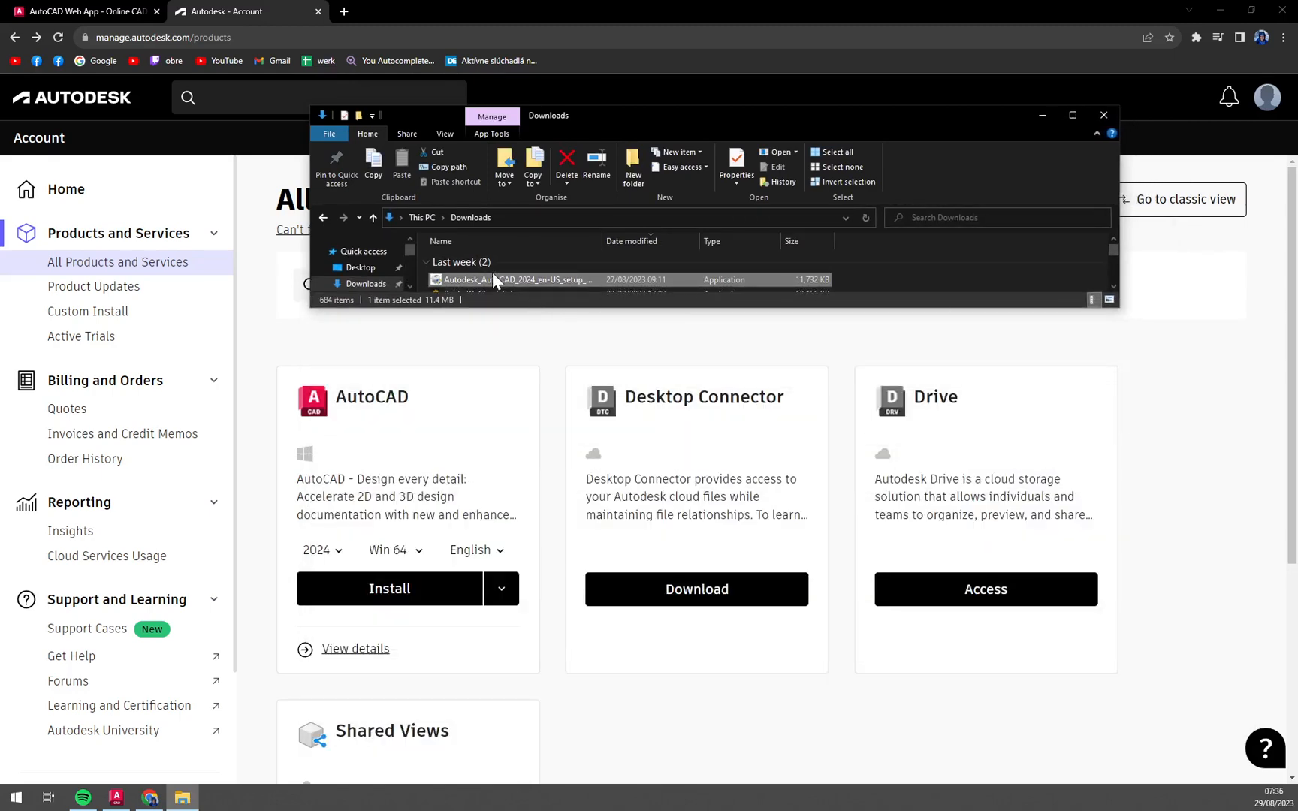
mouse_move(513, 282)
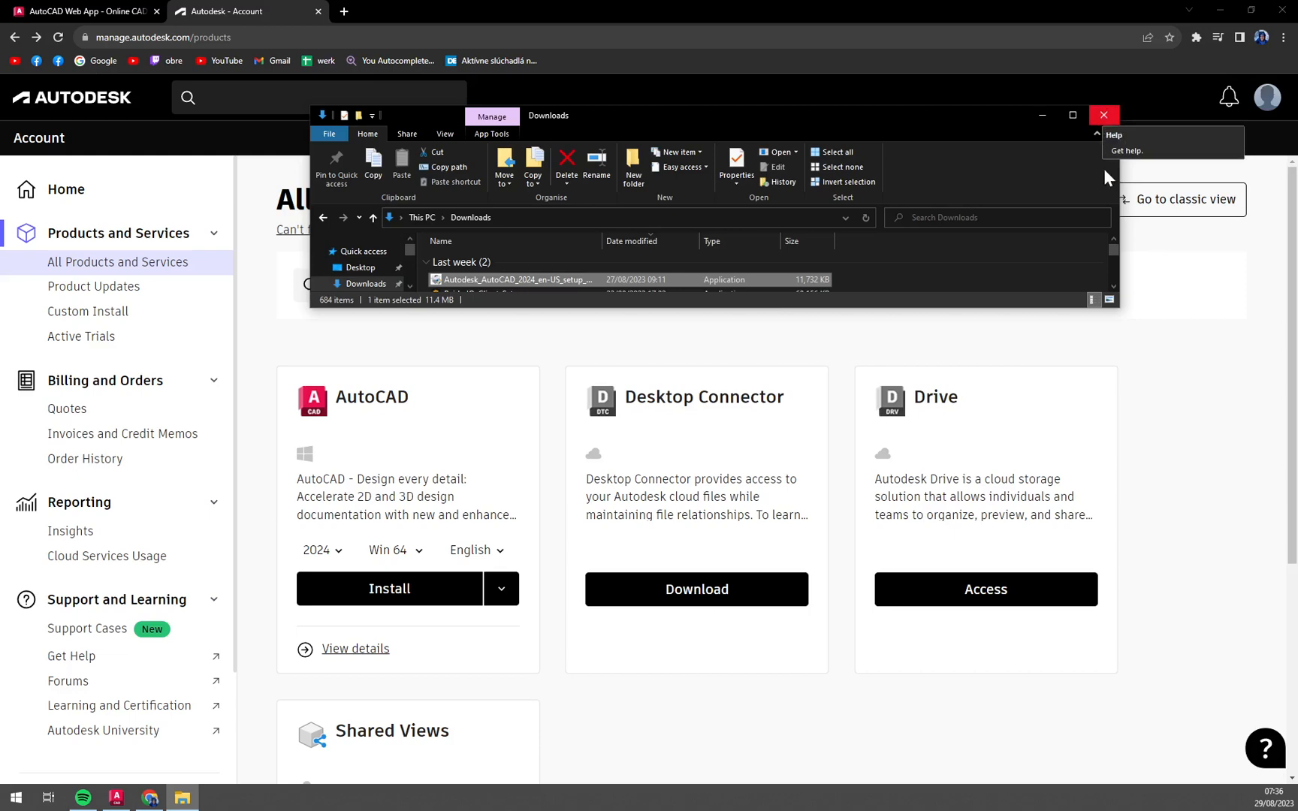
left_click(1103, 115)
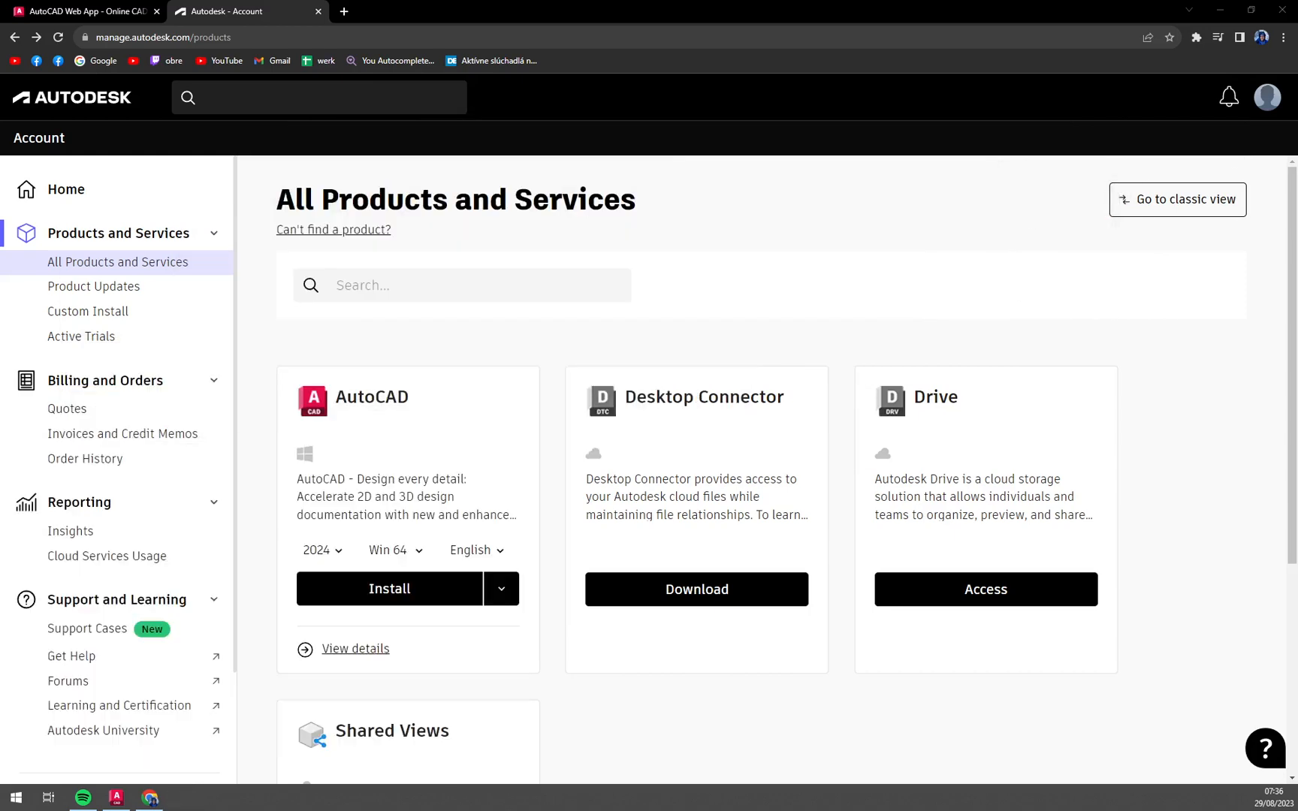